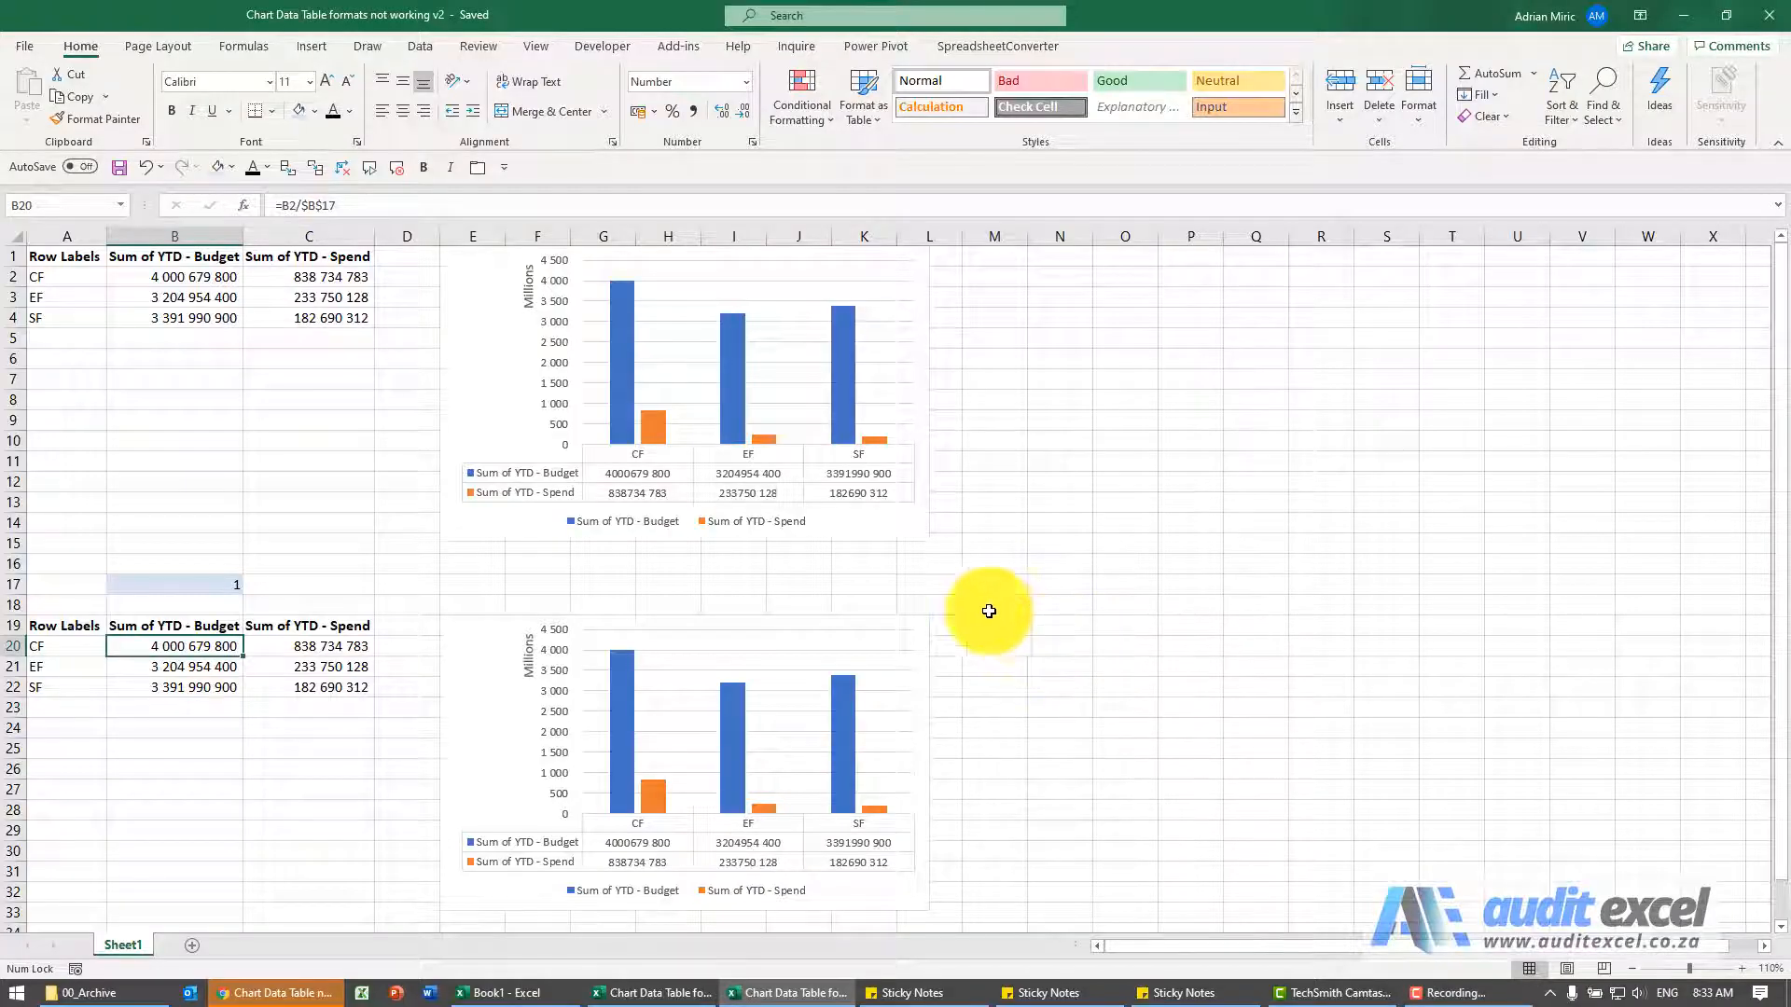
mouse_move(726, 504)
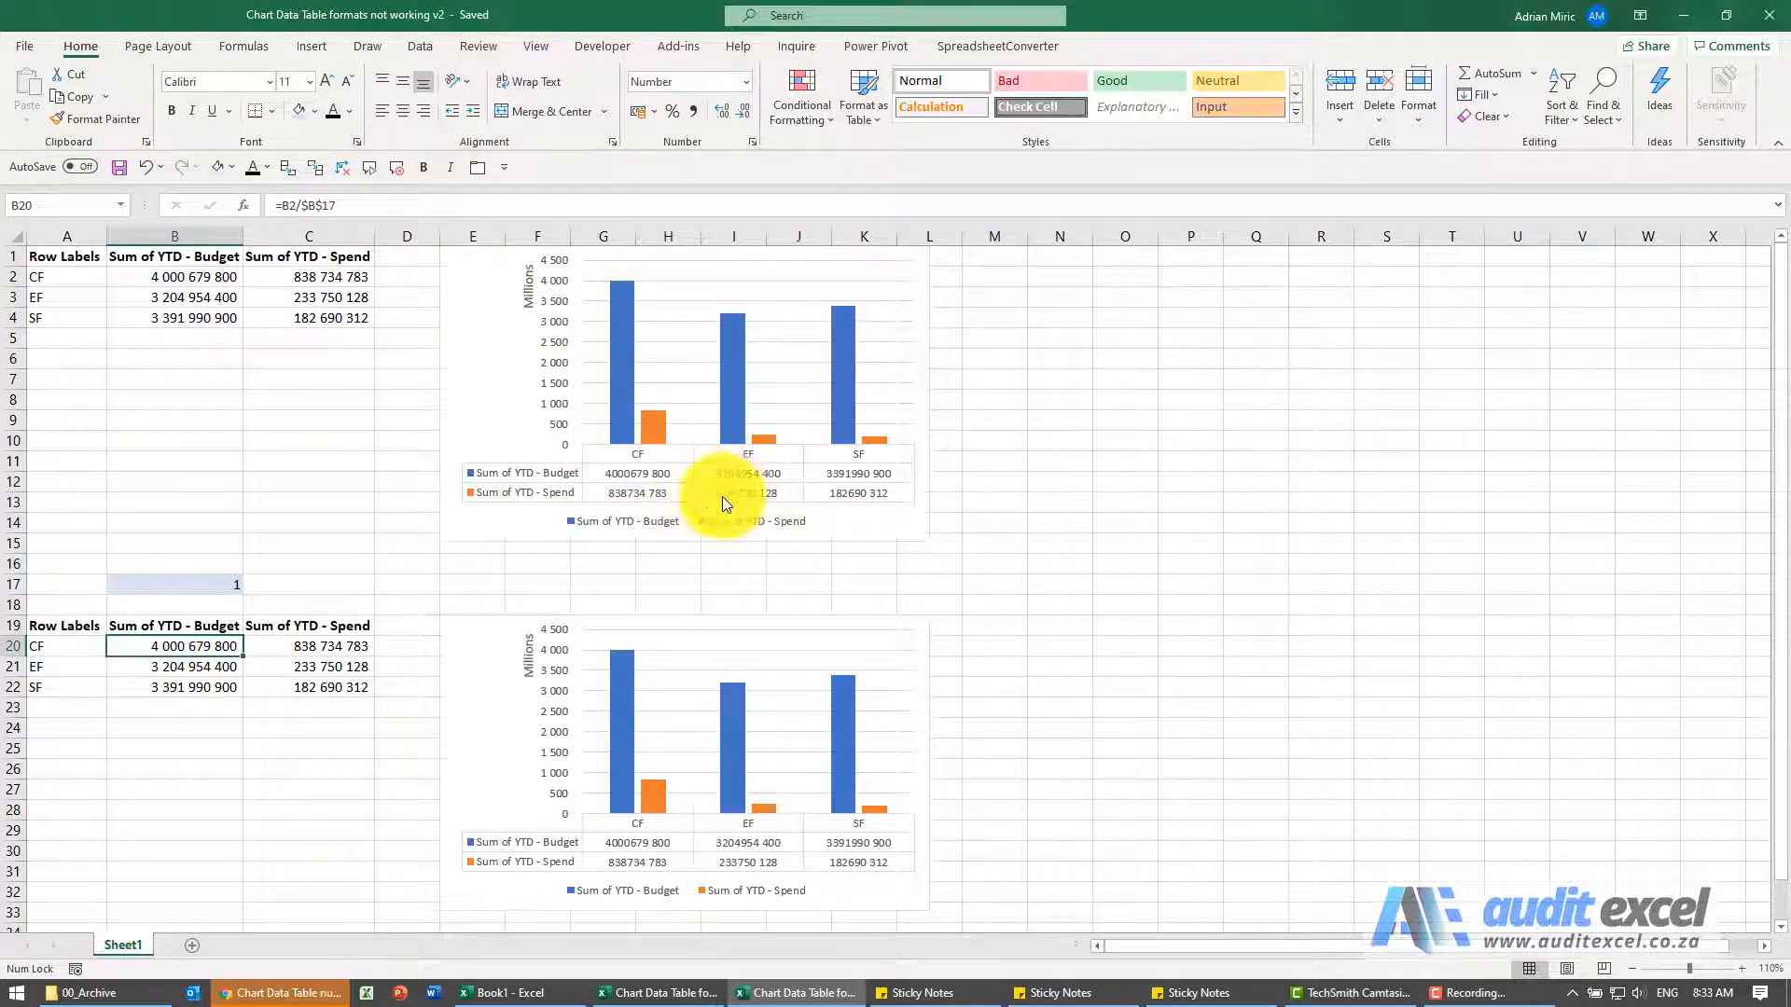
mouse_move(648, 499)
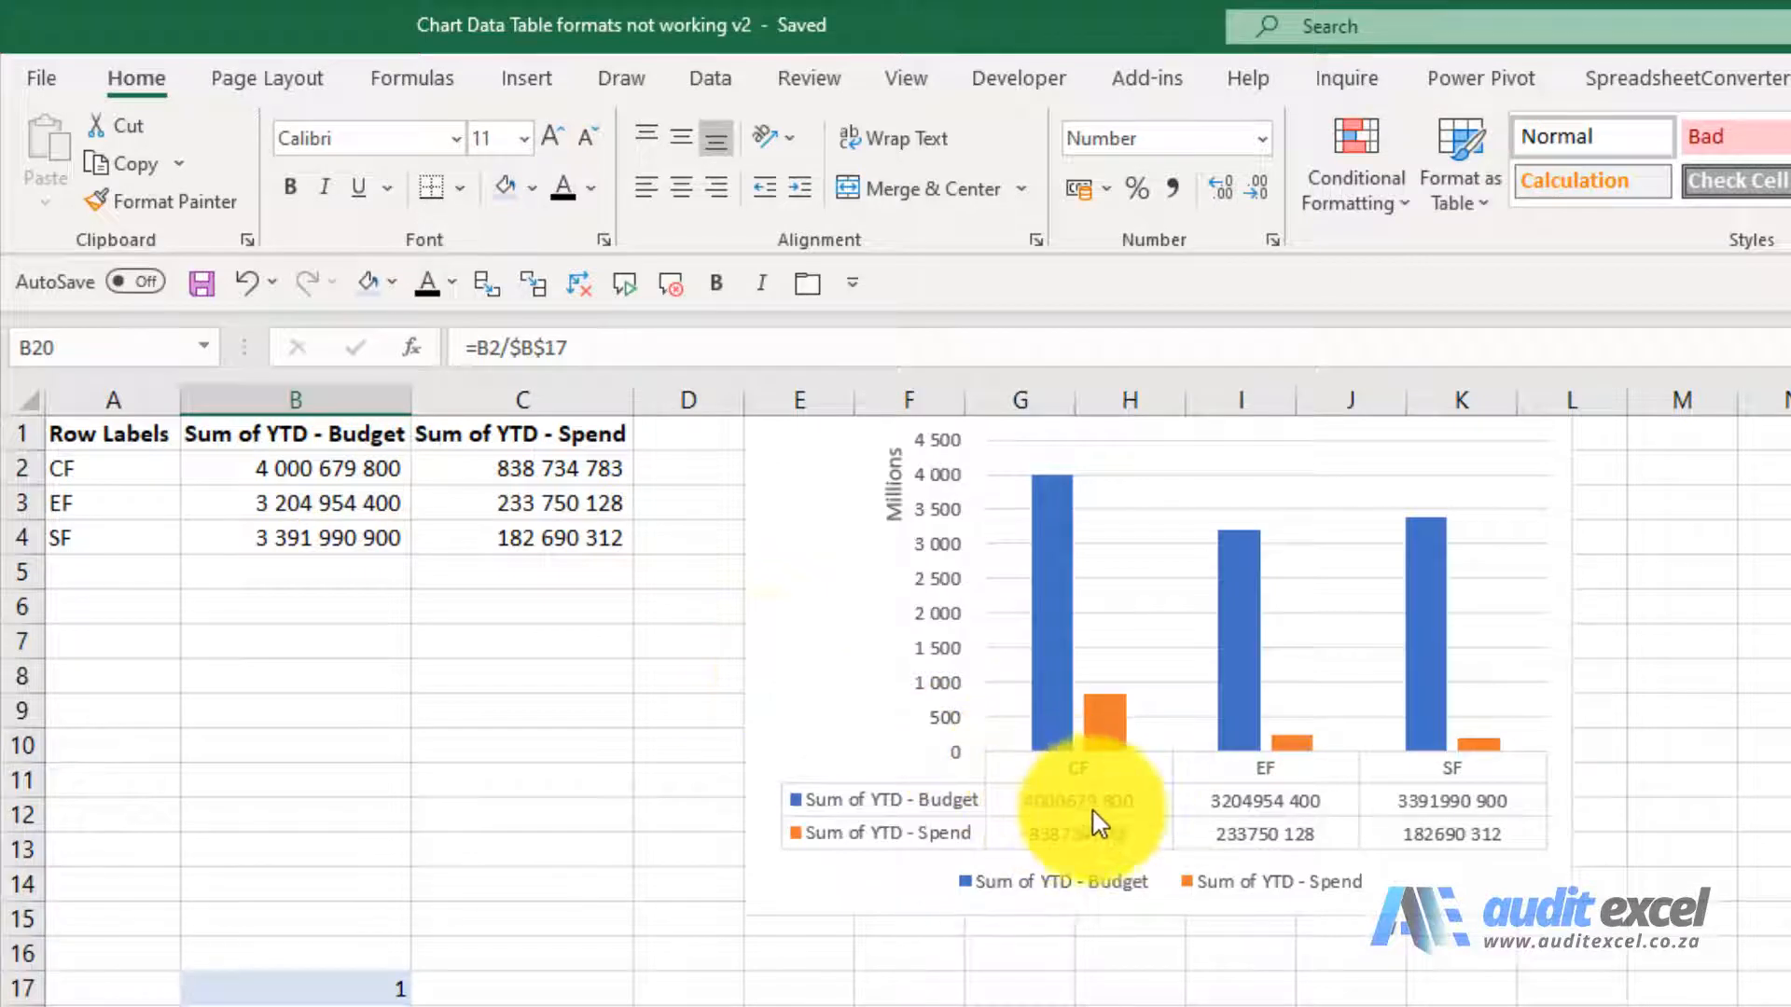
mouse_move(463, 618)
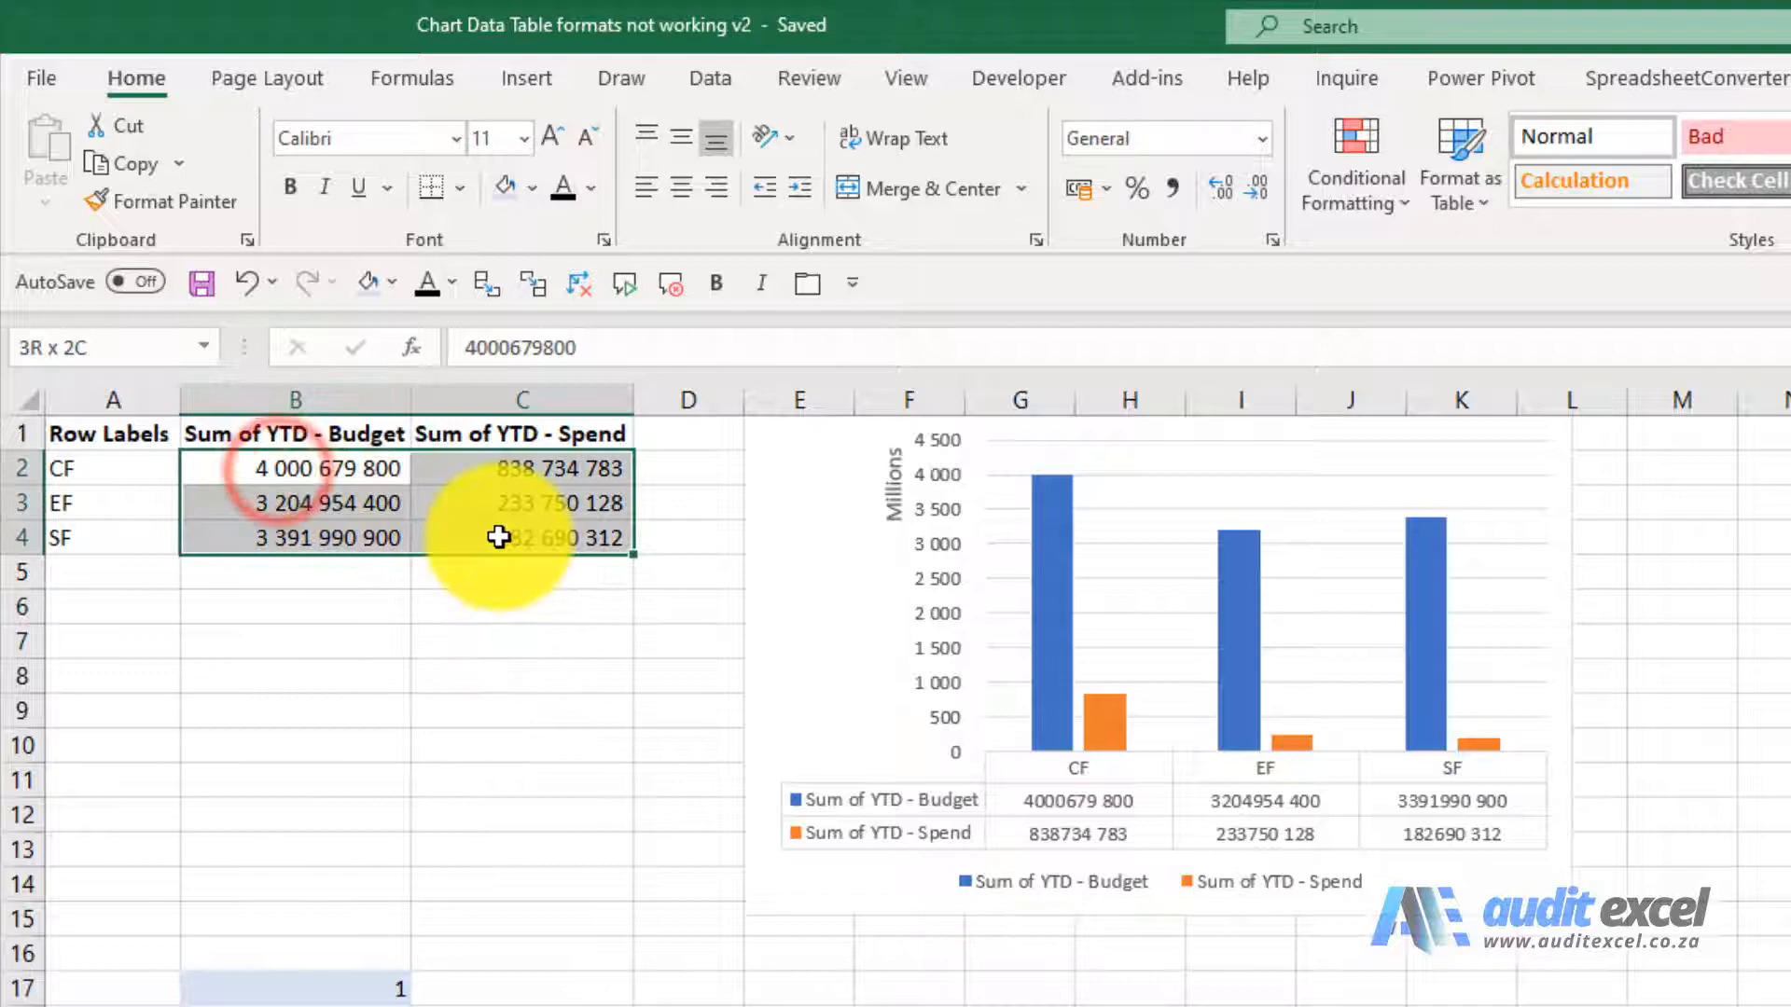
Step: Format the top table's budget and spend values with a 1000 separator via Format Cells
key("ctrl+1")
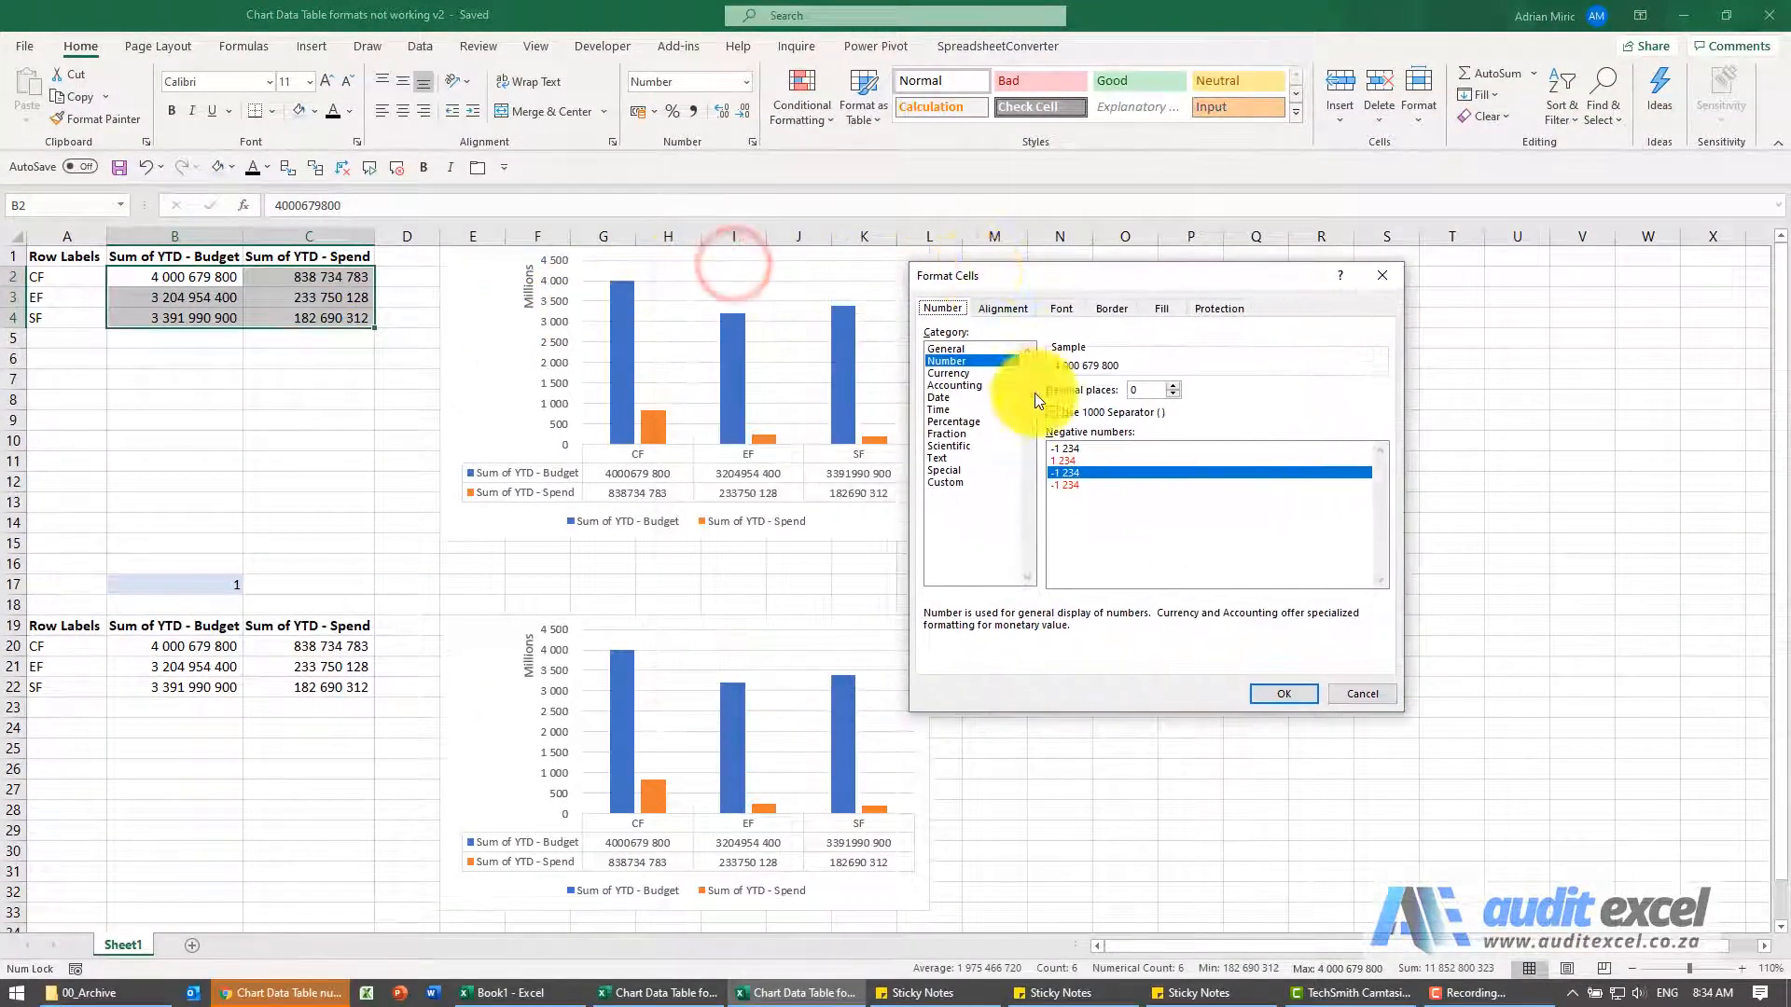
left_click(1052, 412)
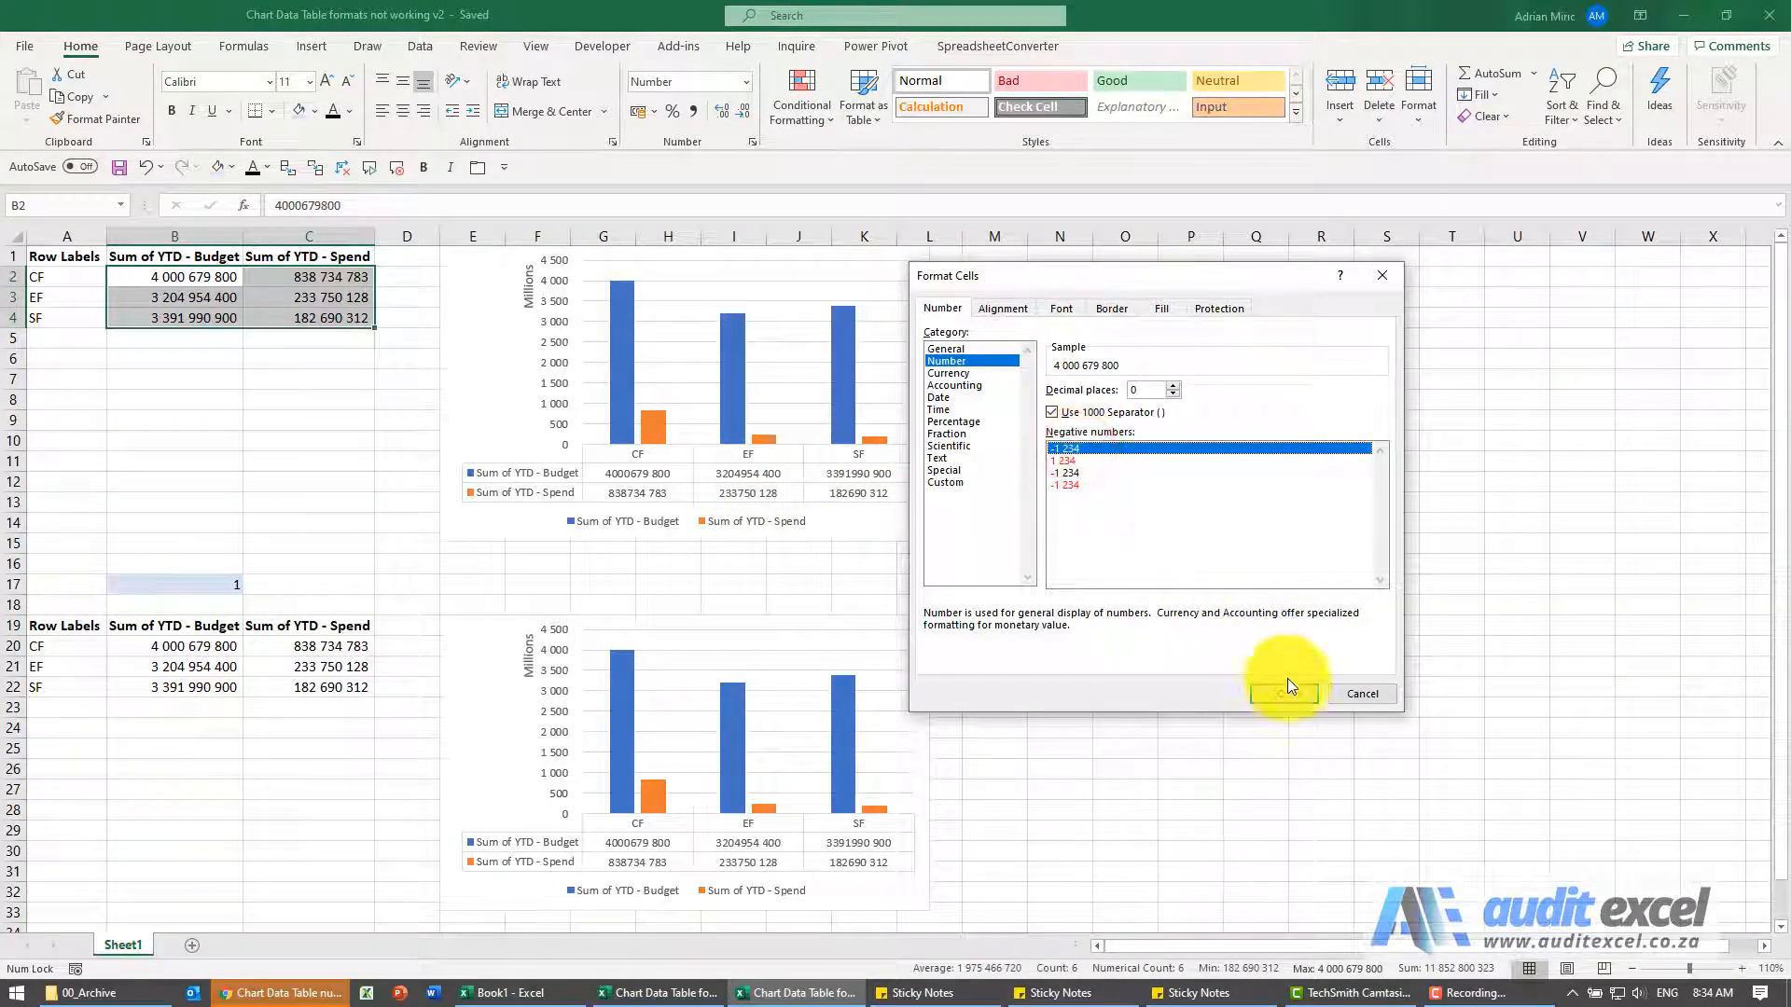
left_click(1282, 693)
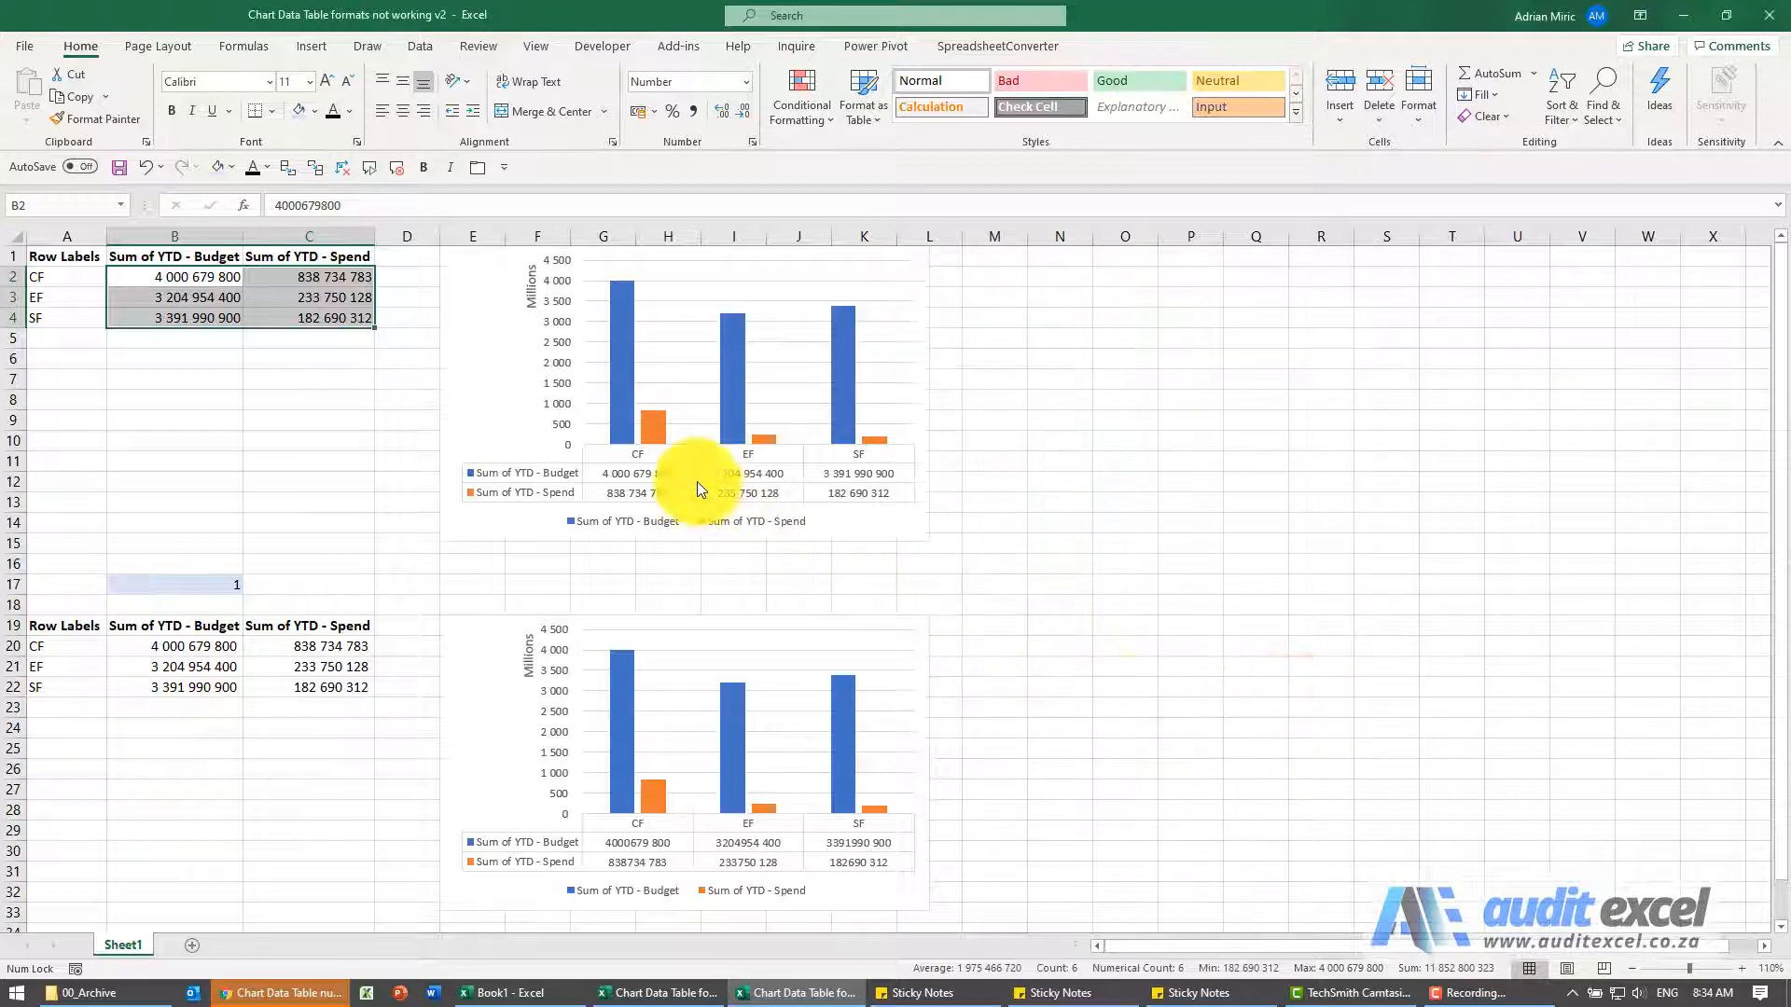
mouse_move(753, 488)
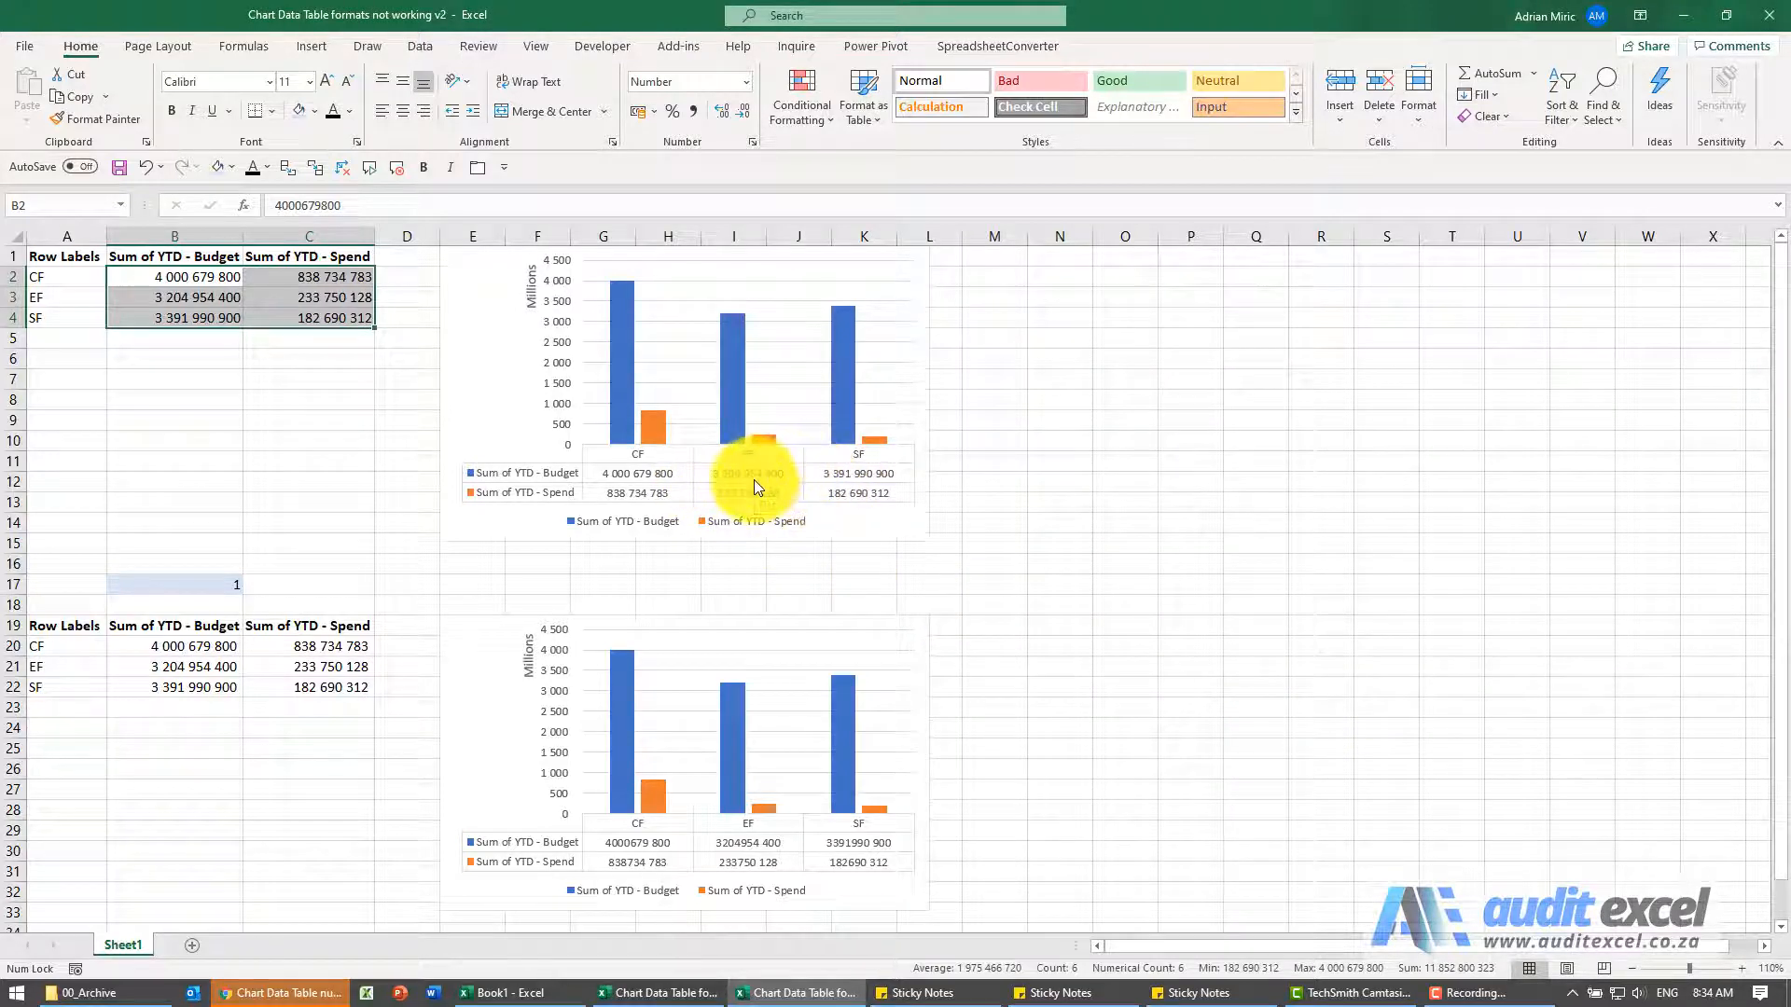
mouse_move(734, 522)
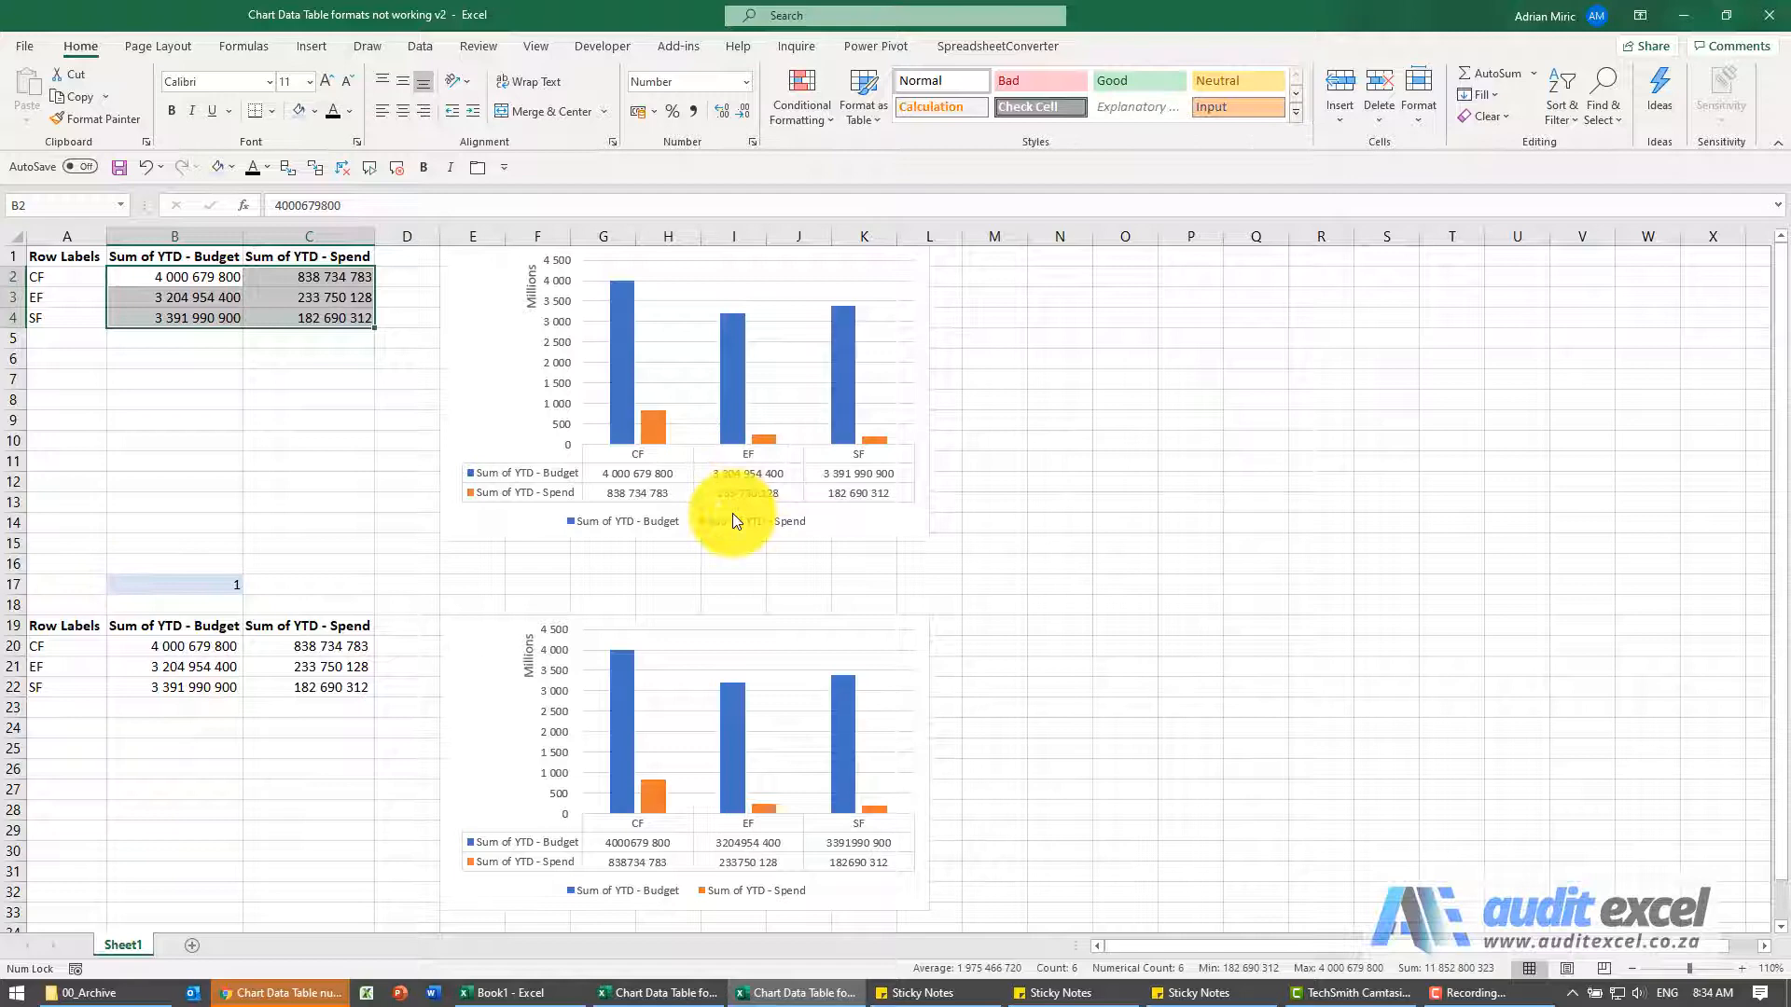
mouse_move(637, 497)
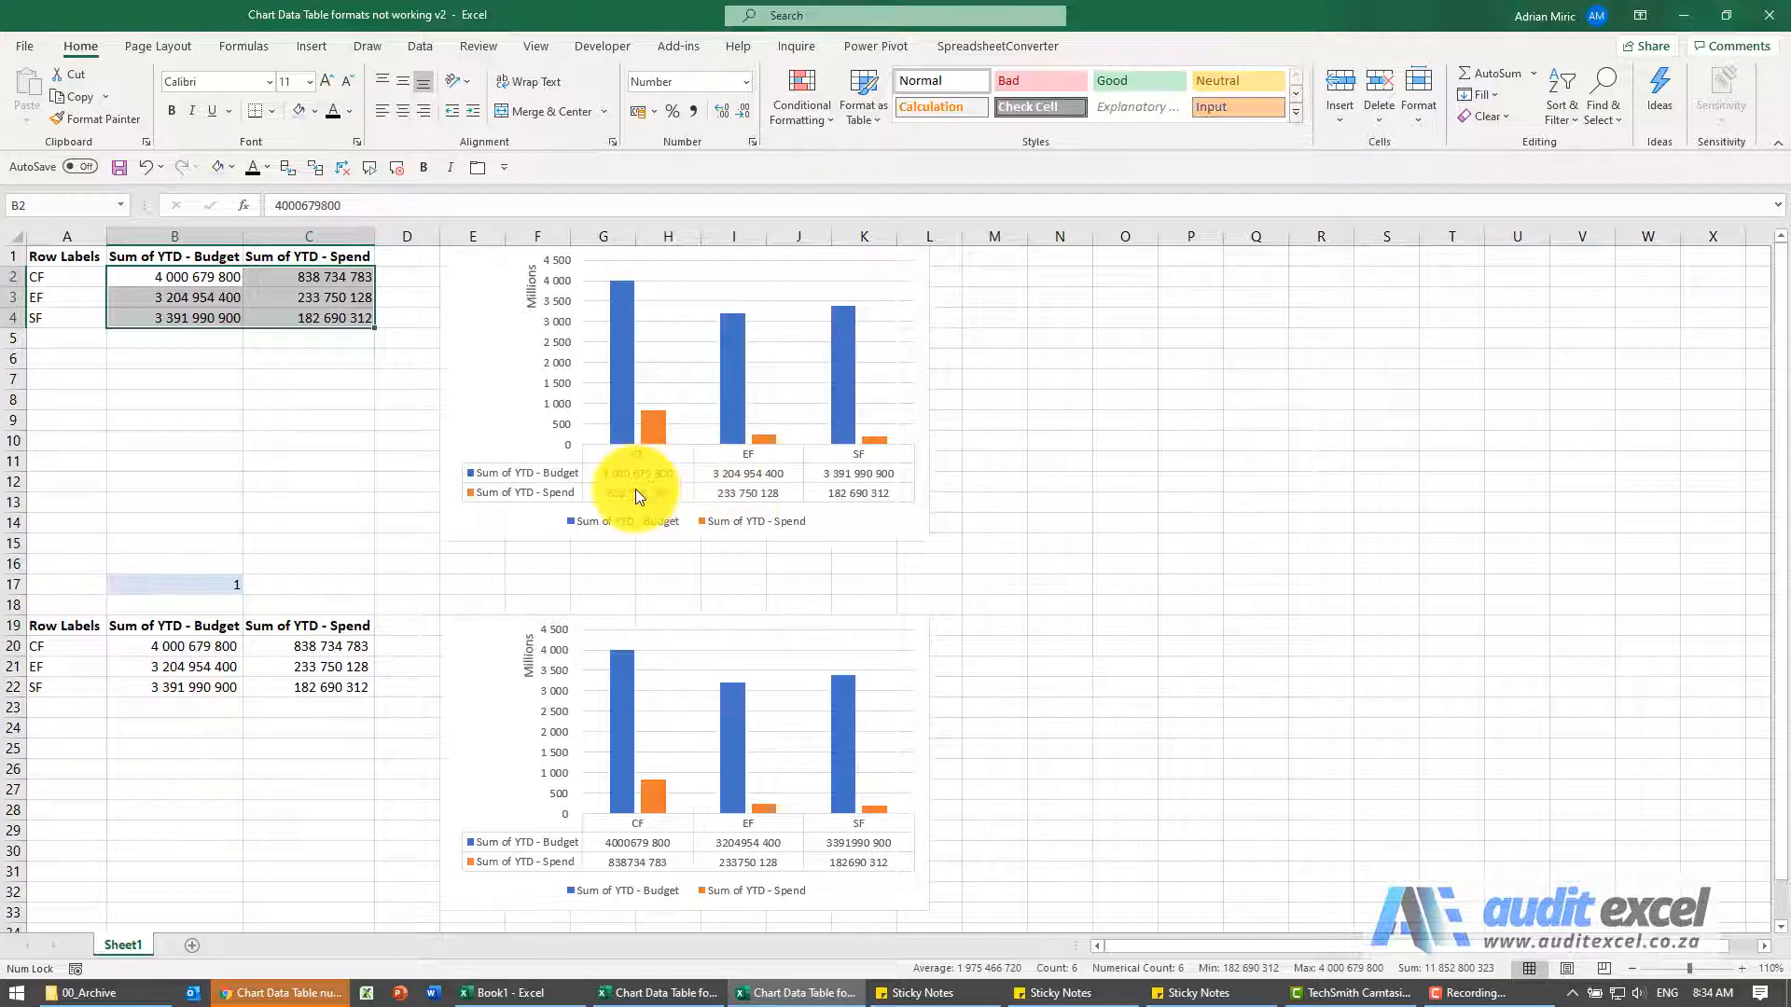
Step: Apply the 1000 separator number format to lower table cells B20:C22
left_click(175, 276)
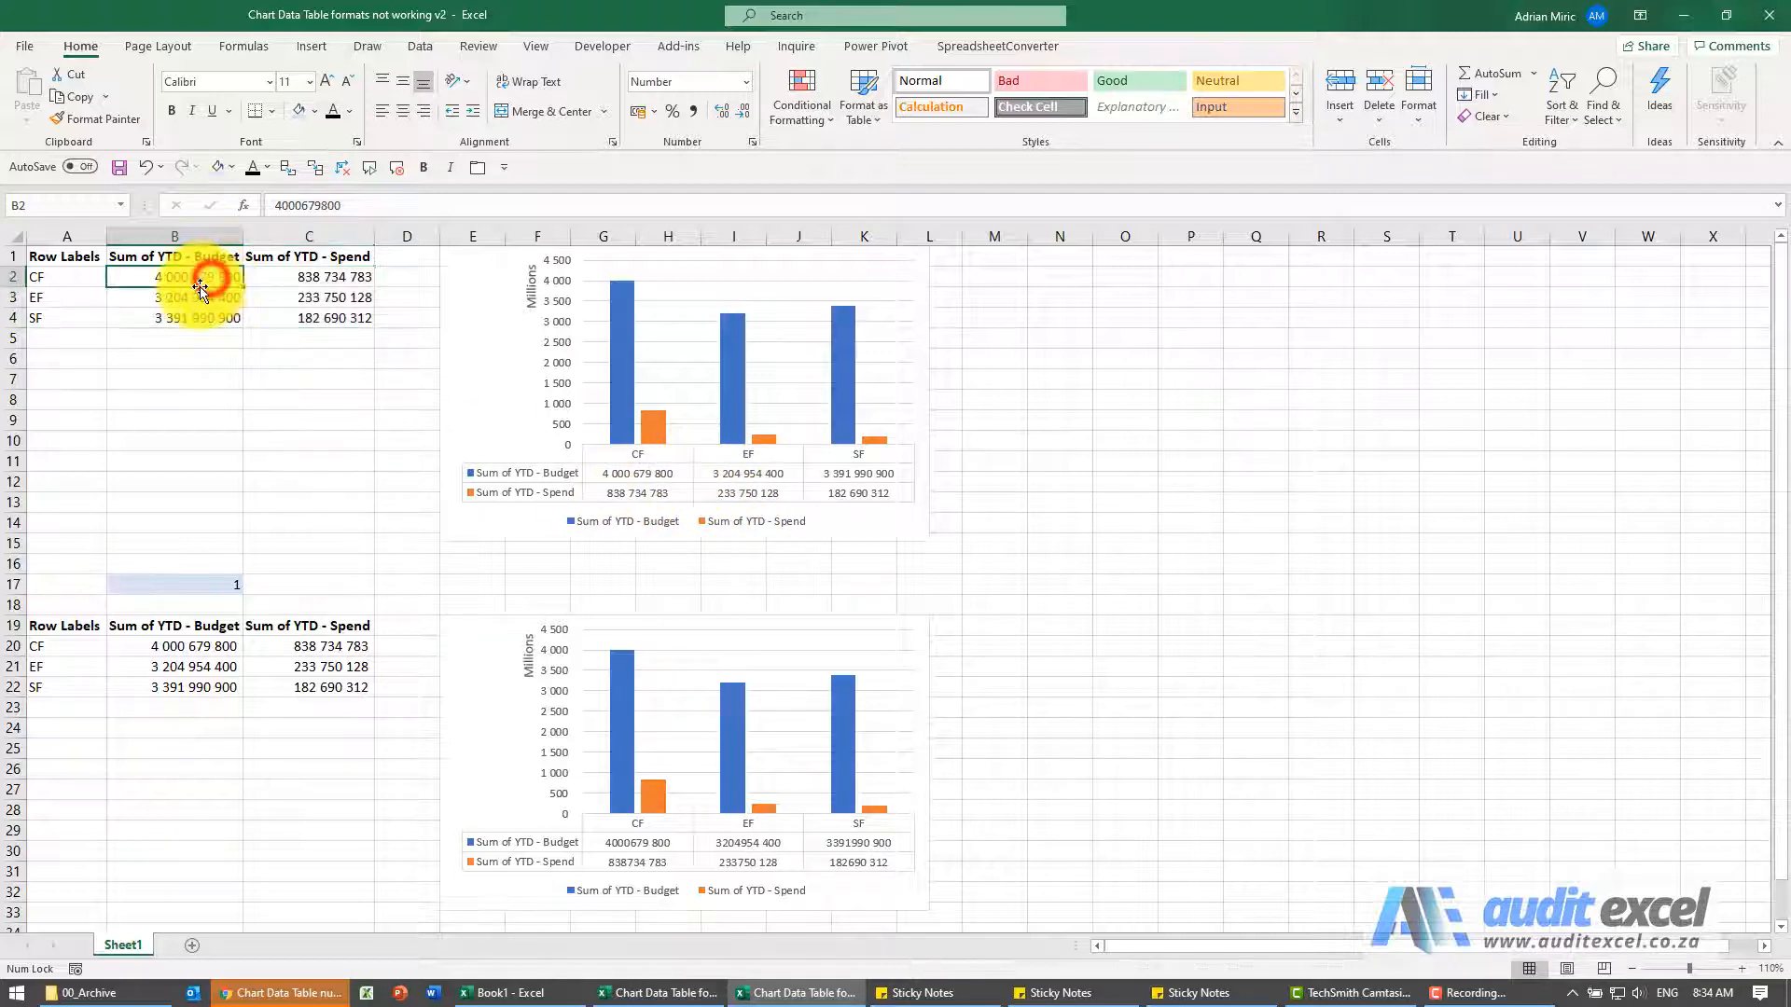
mouse_move(264, 652)
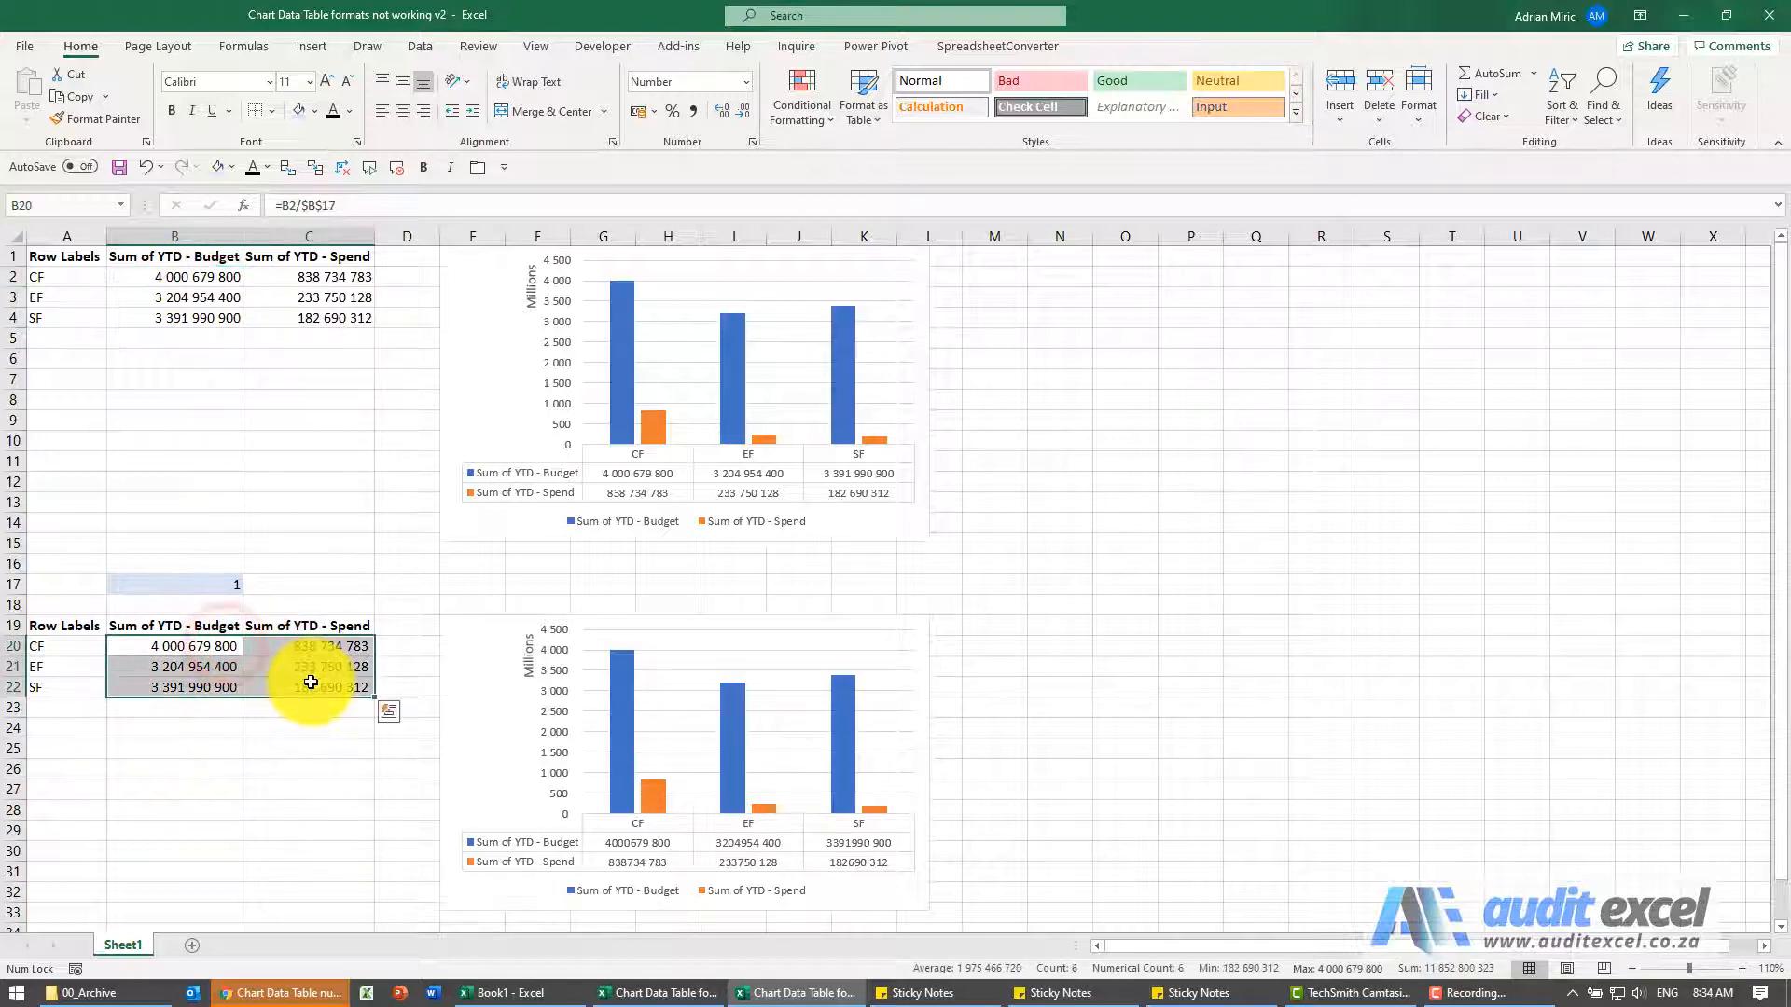
key("ctrl+1")
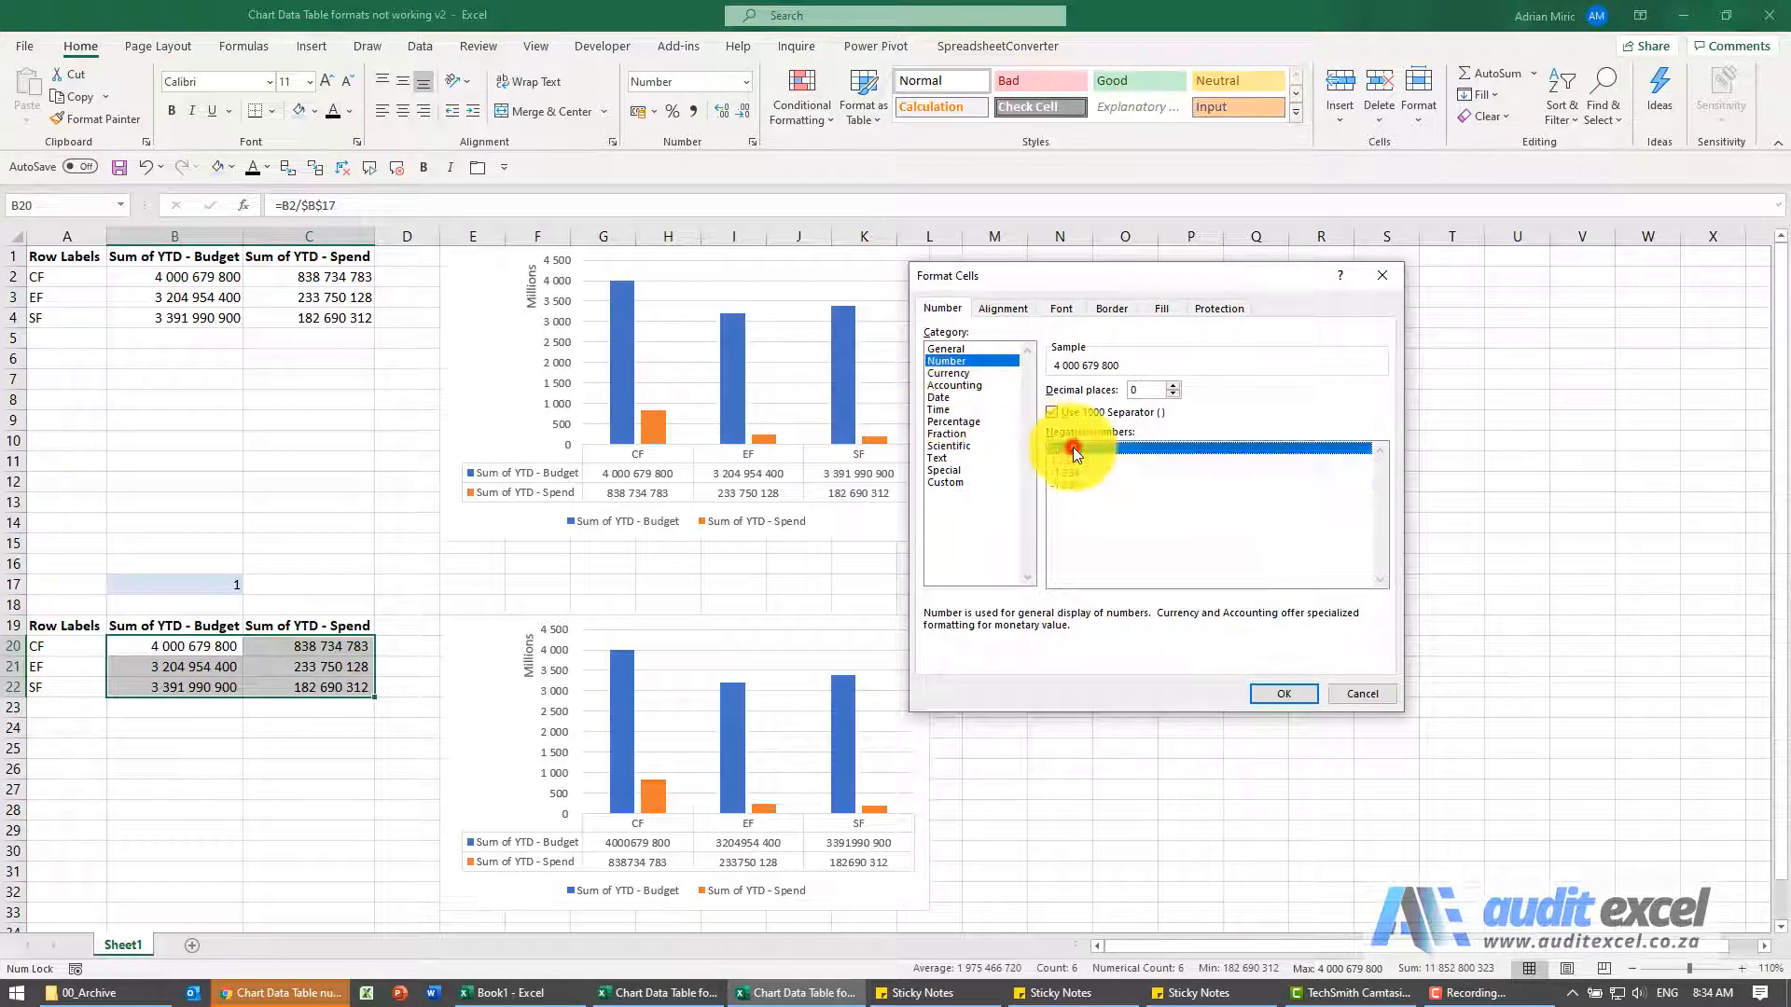
left_click(1282, 694)
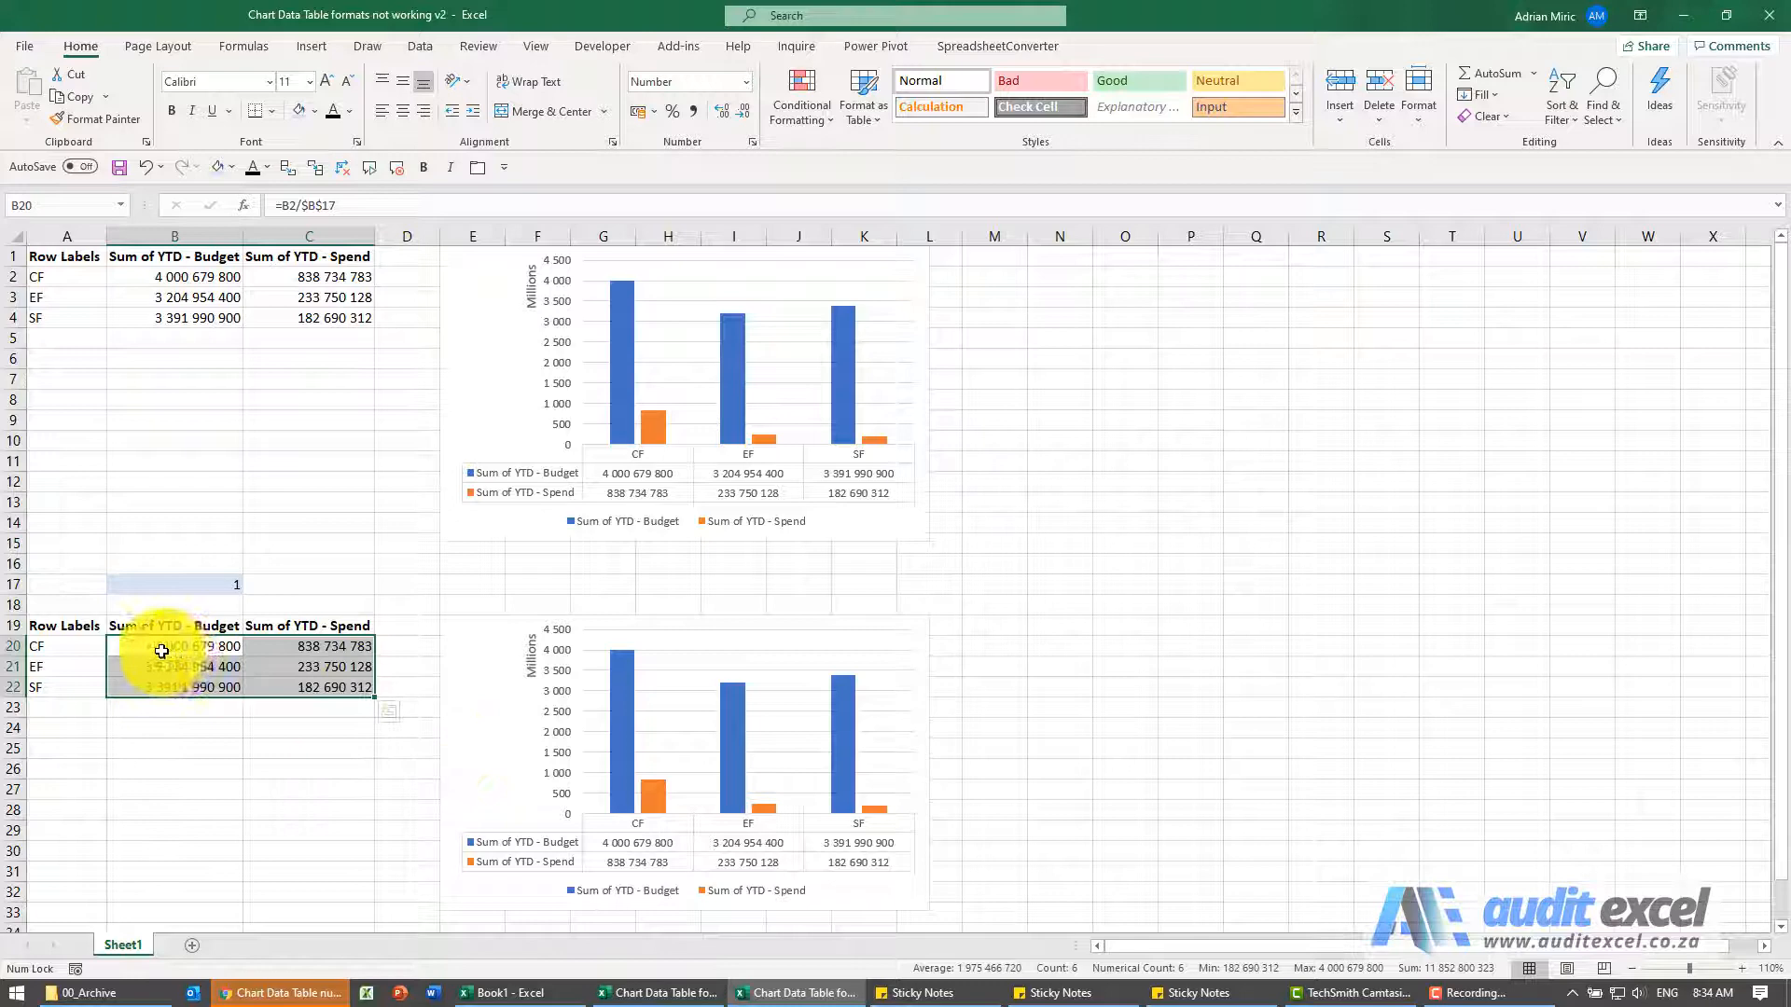
Step: Set a custom '# ##0 ' format with a trailing space on the lower table cells
key("ctrl+1")
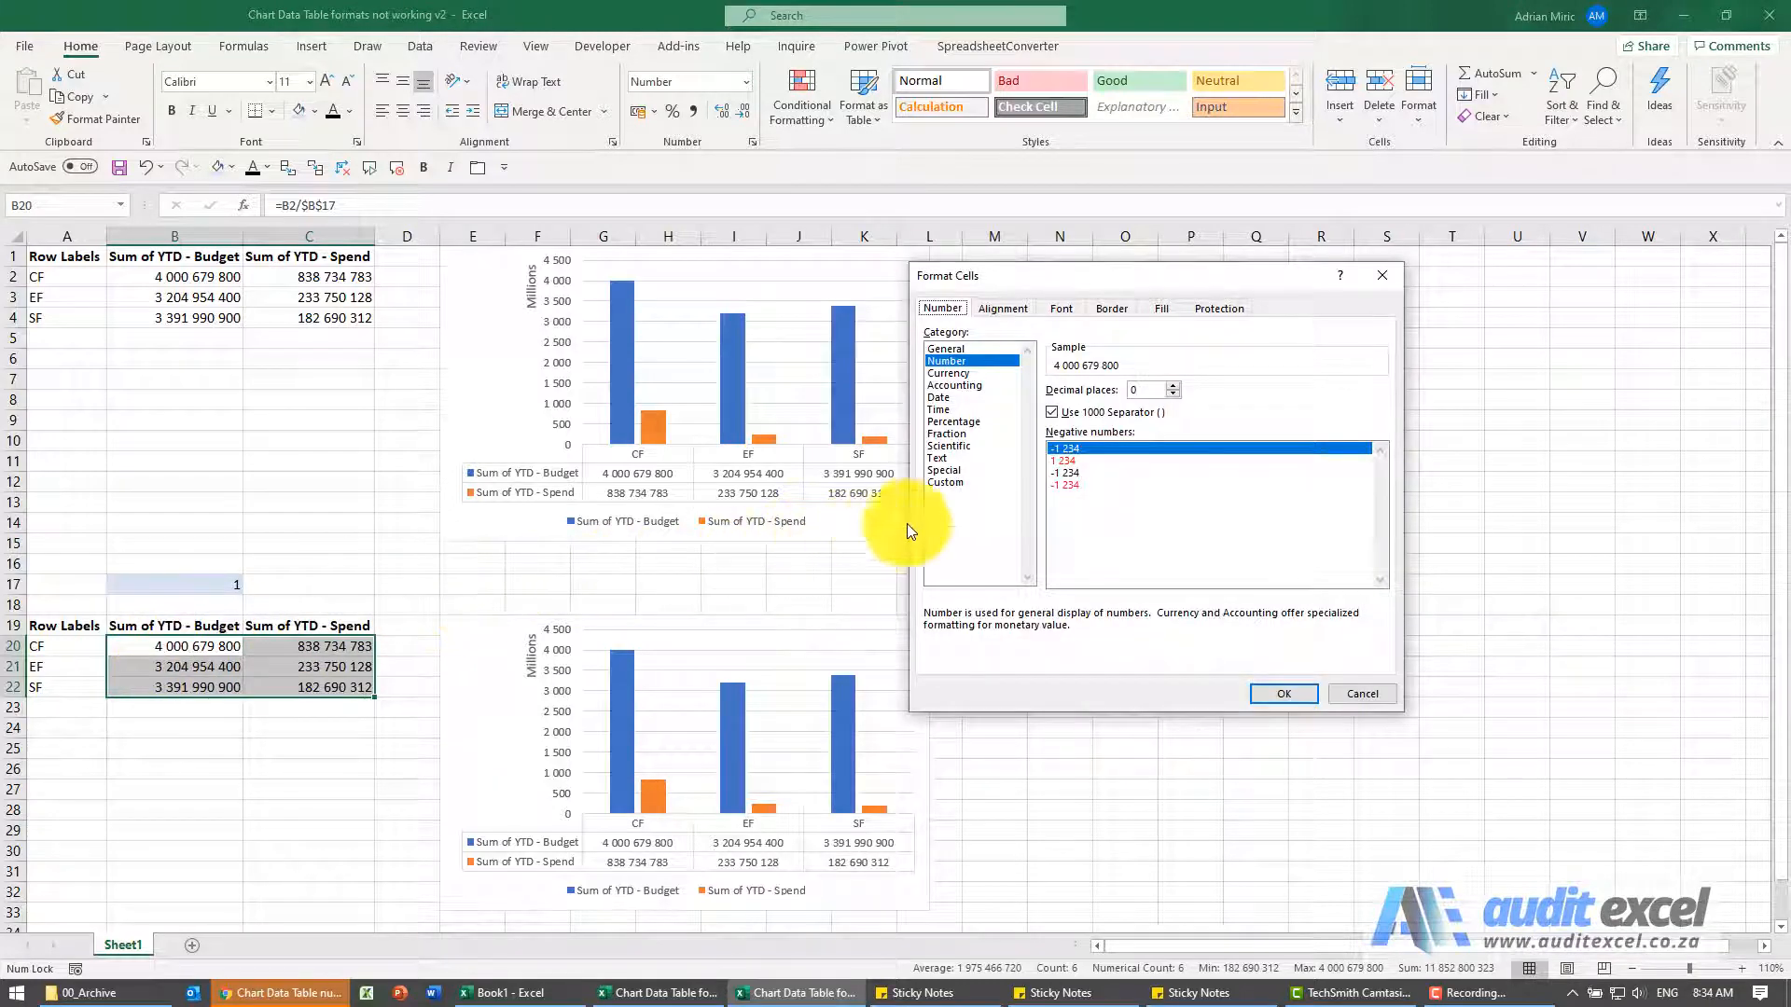
left_click(946, 482)
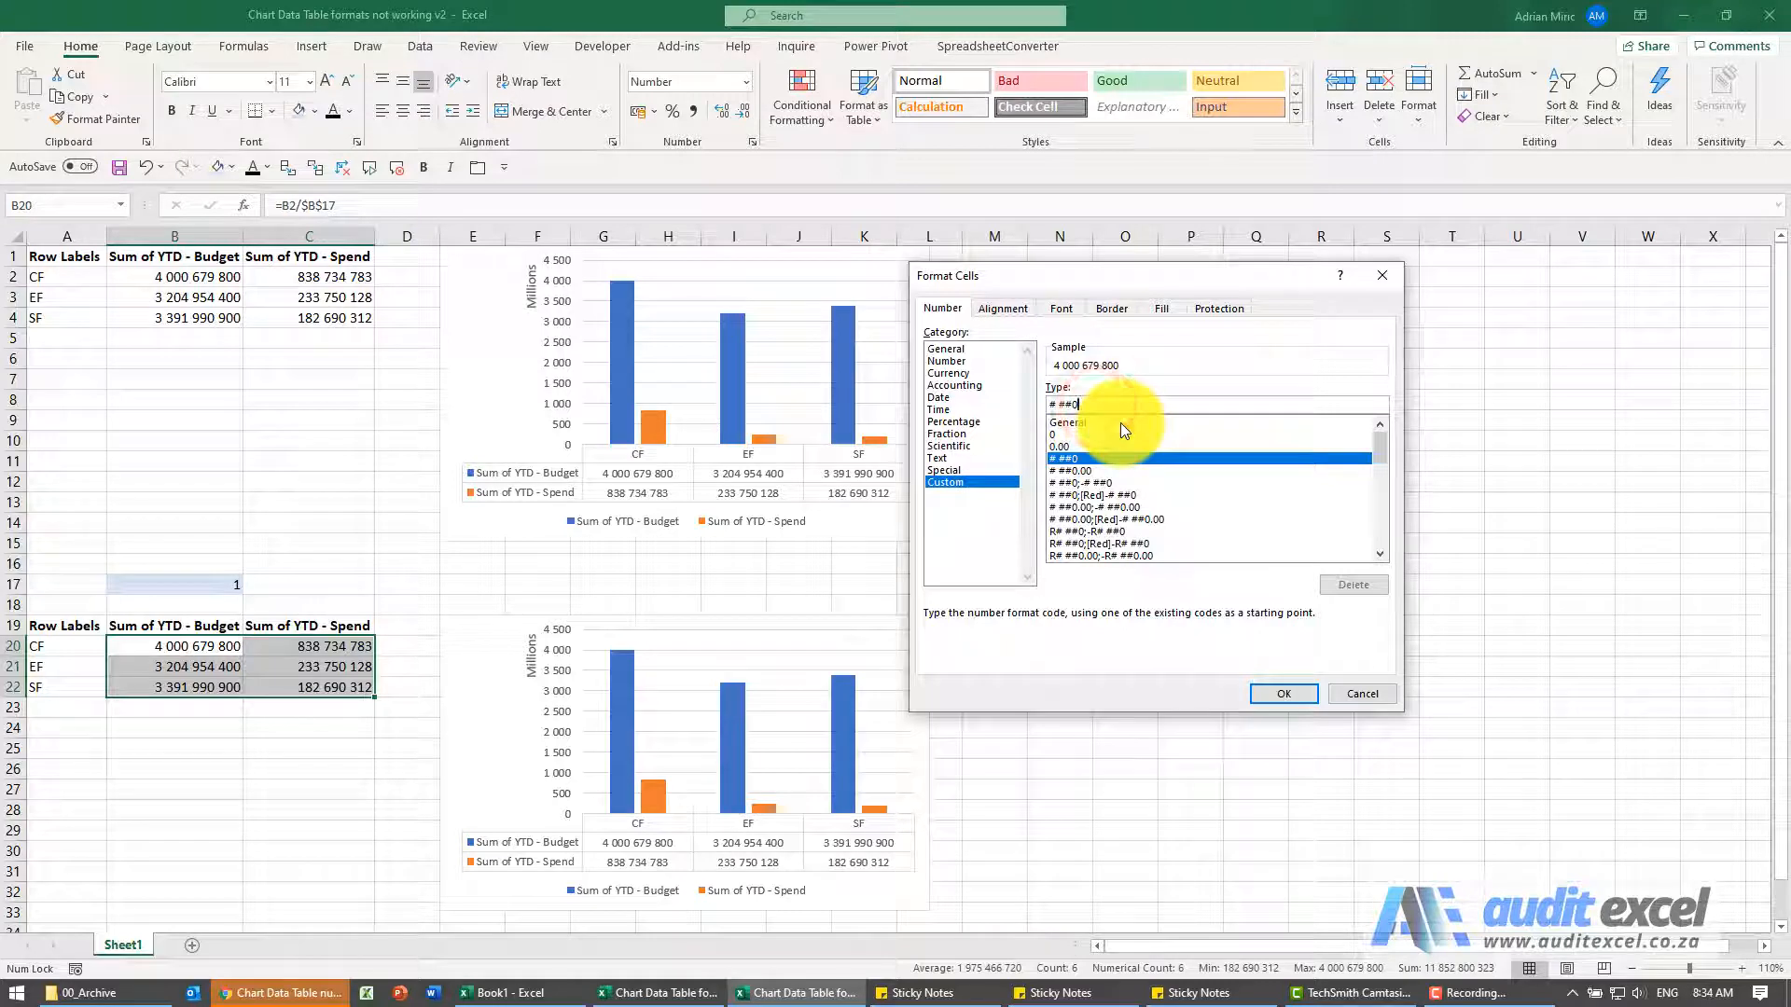
left_click(1097, 458)
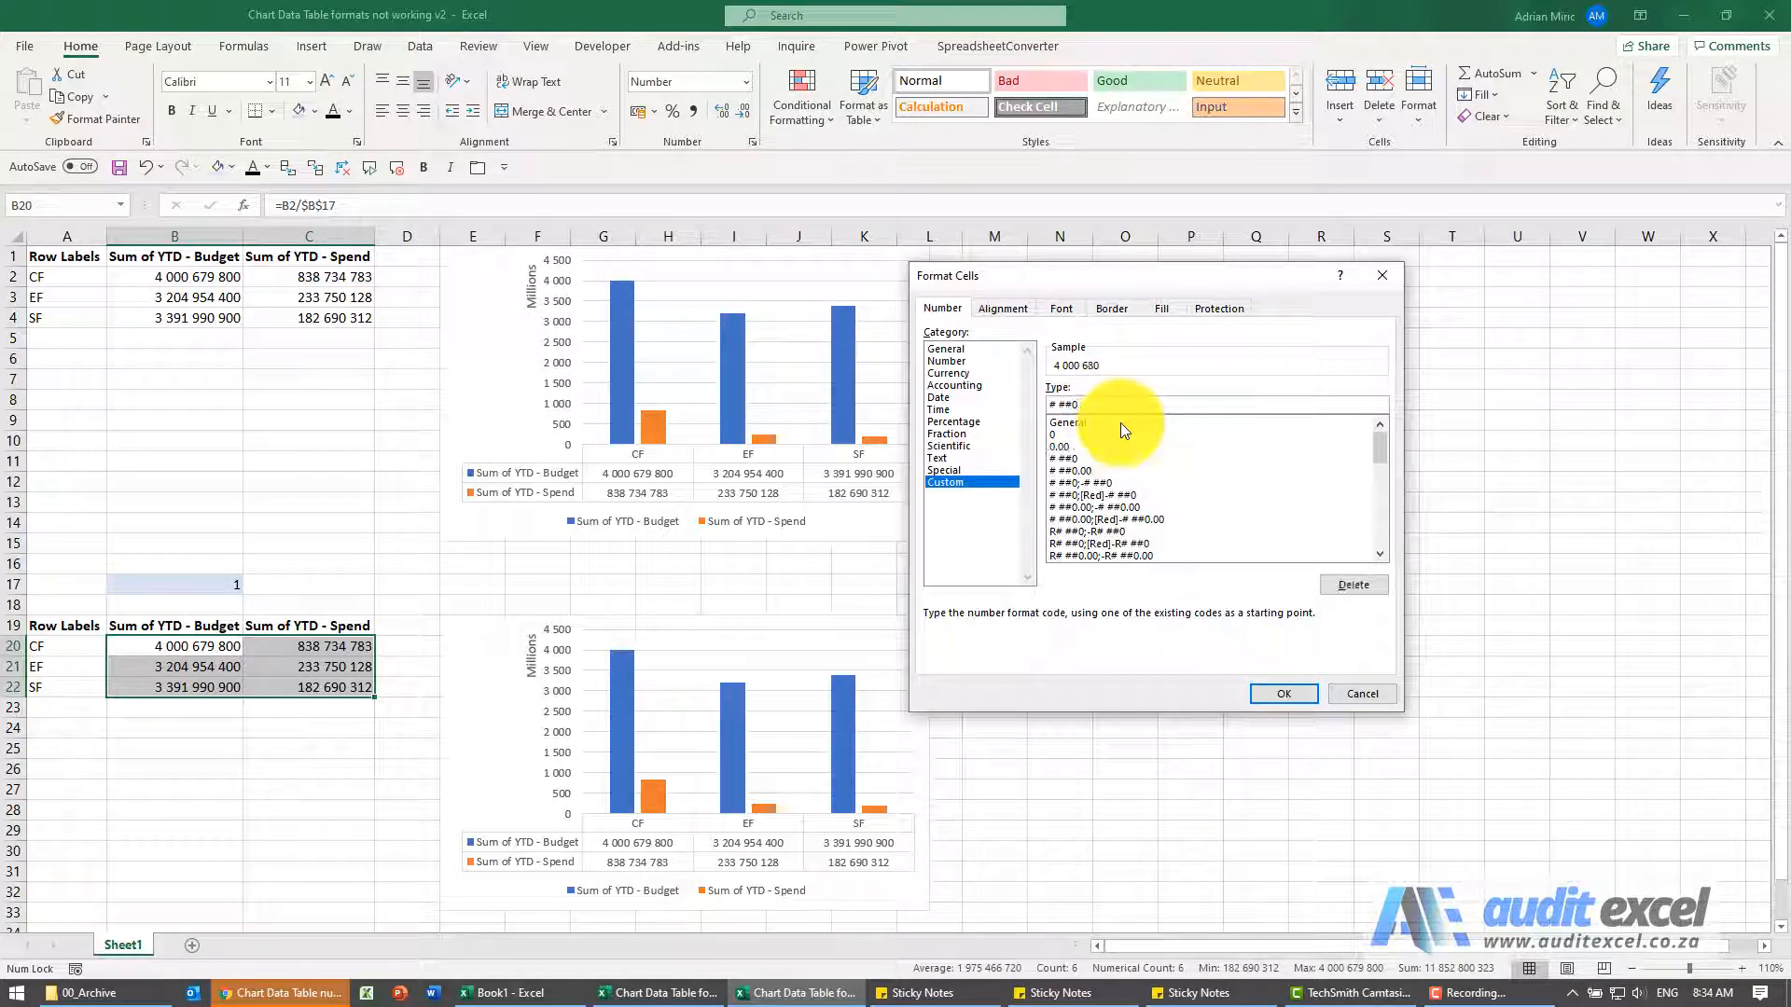
left_click(1282, 693)
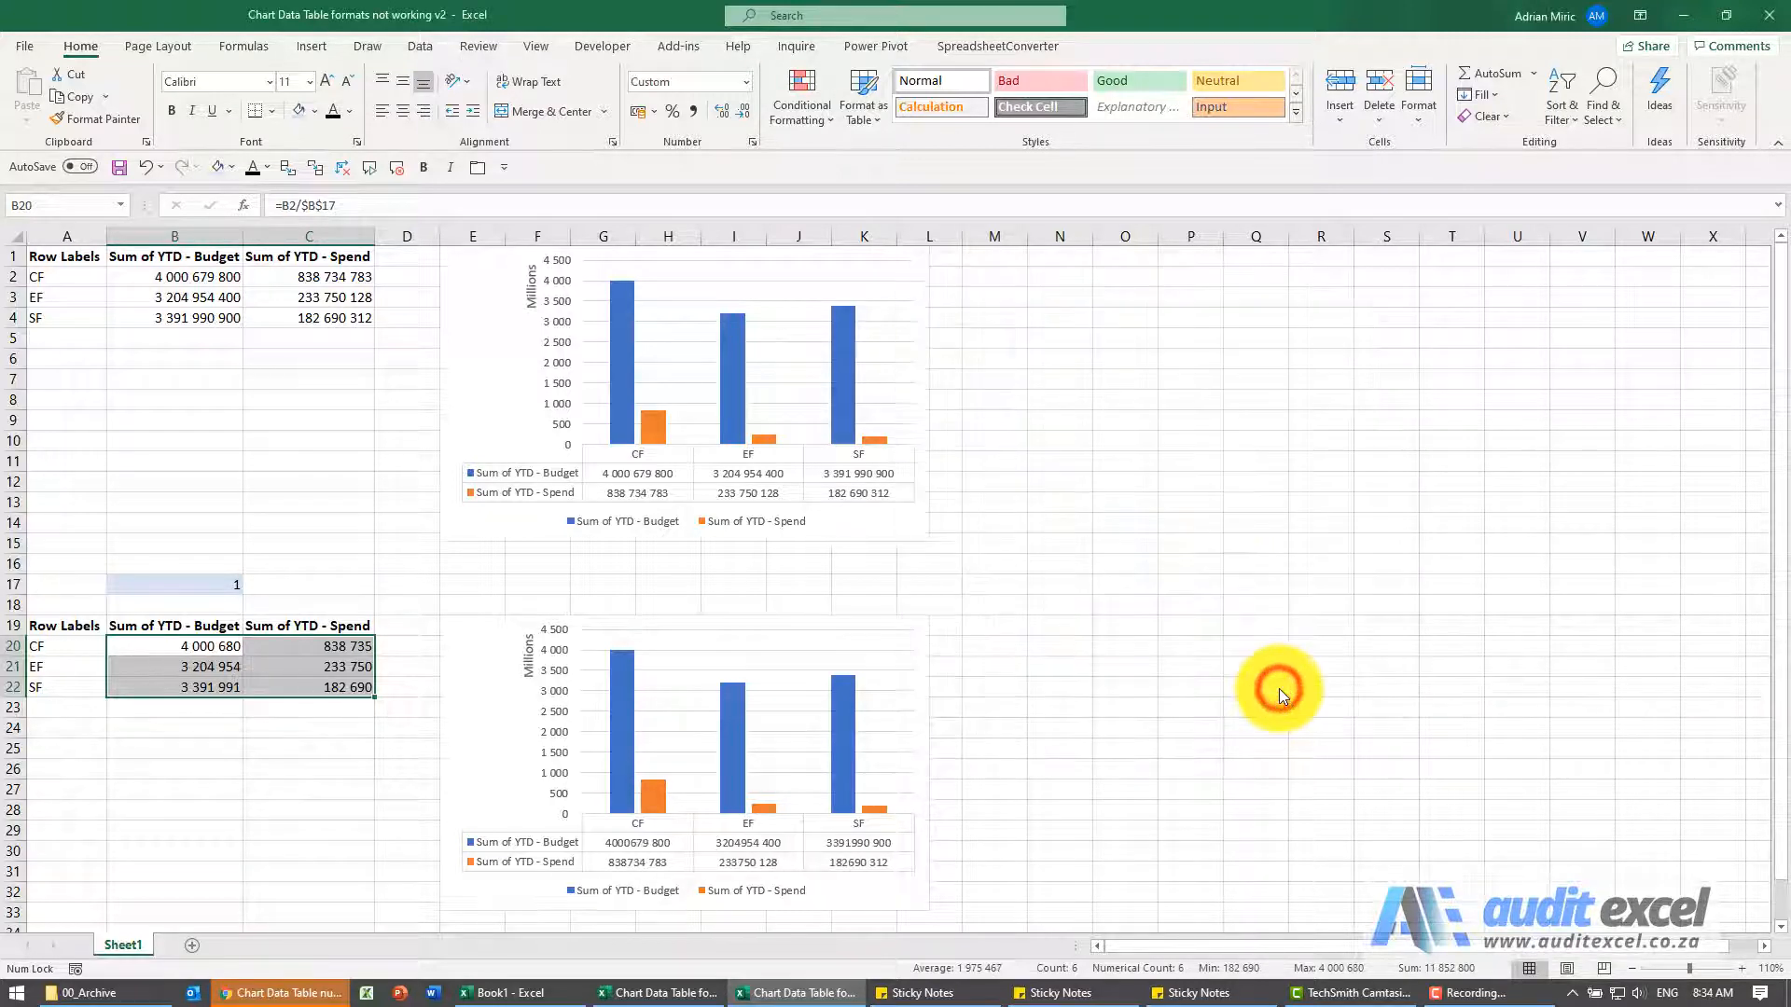
mouse_move(680, 860)
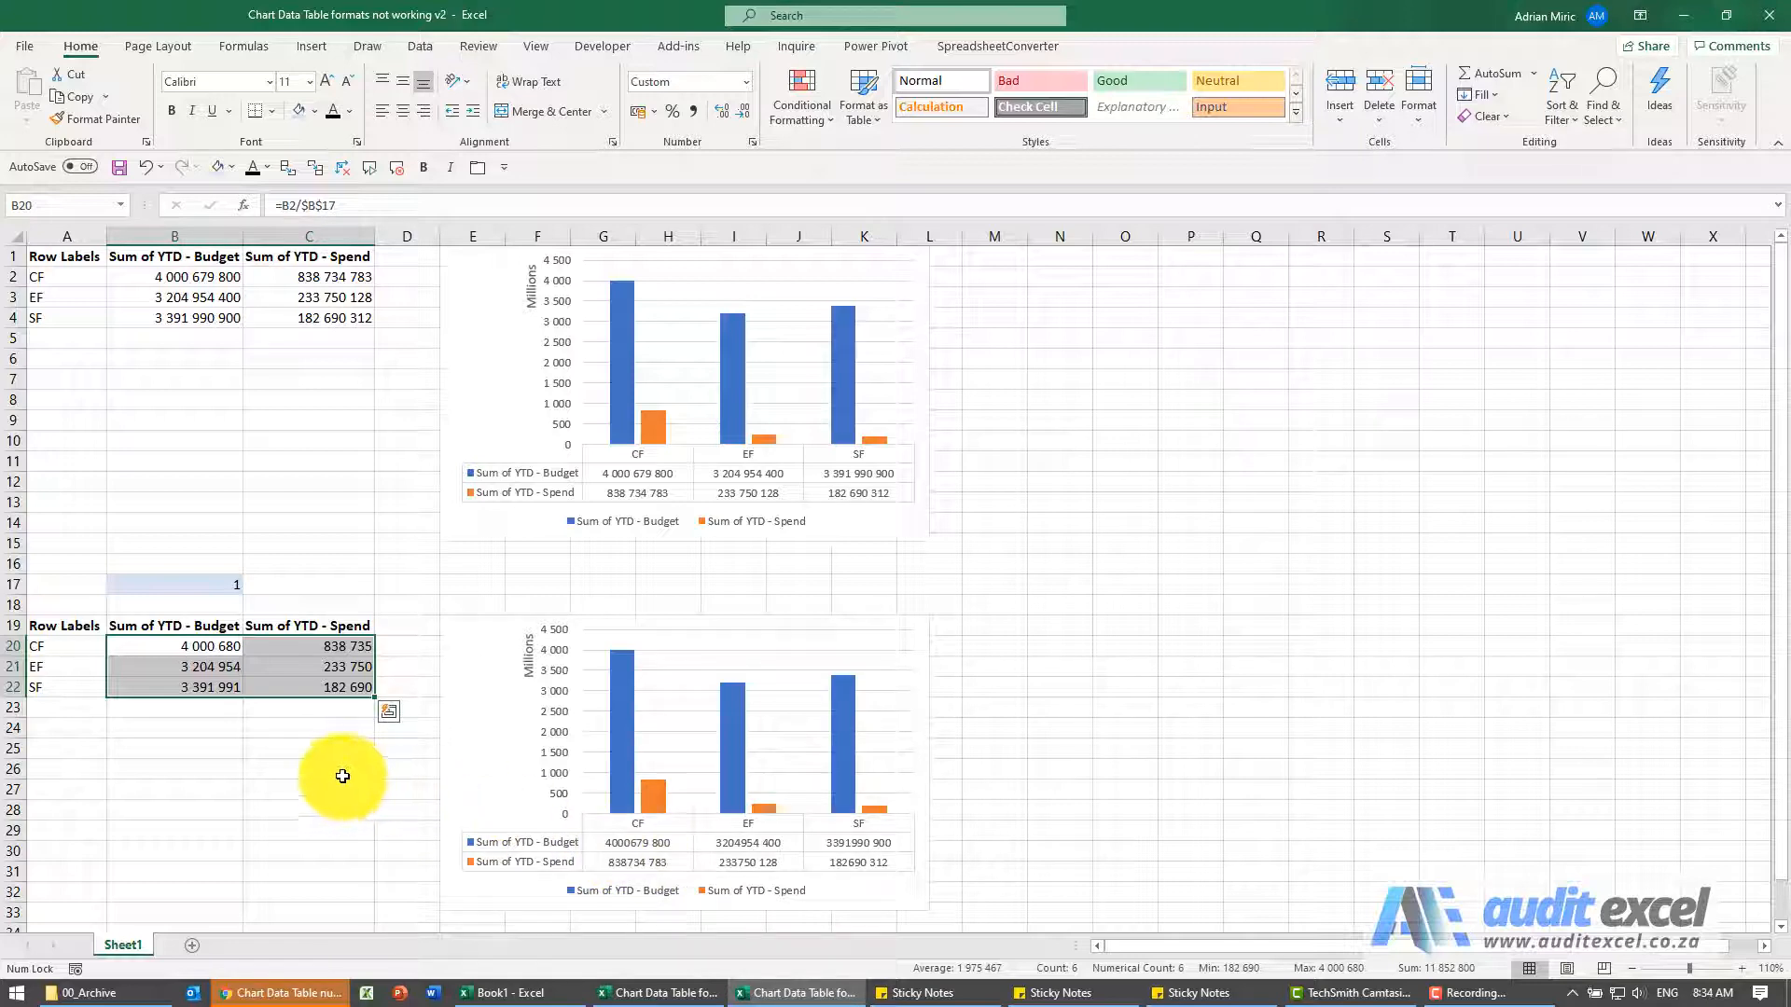
mouse_move(315, 748)
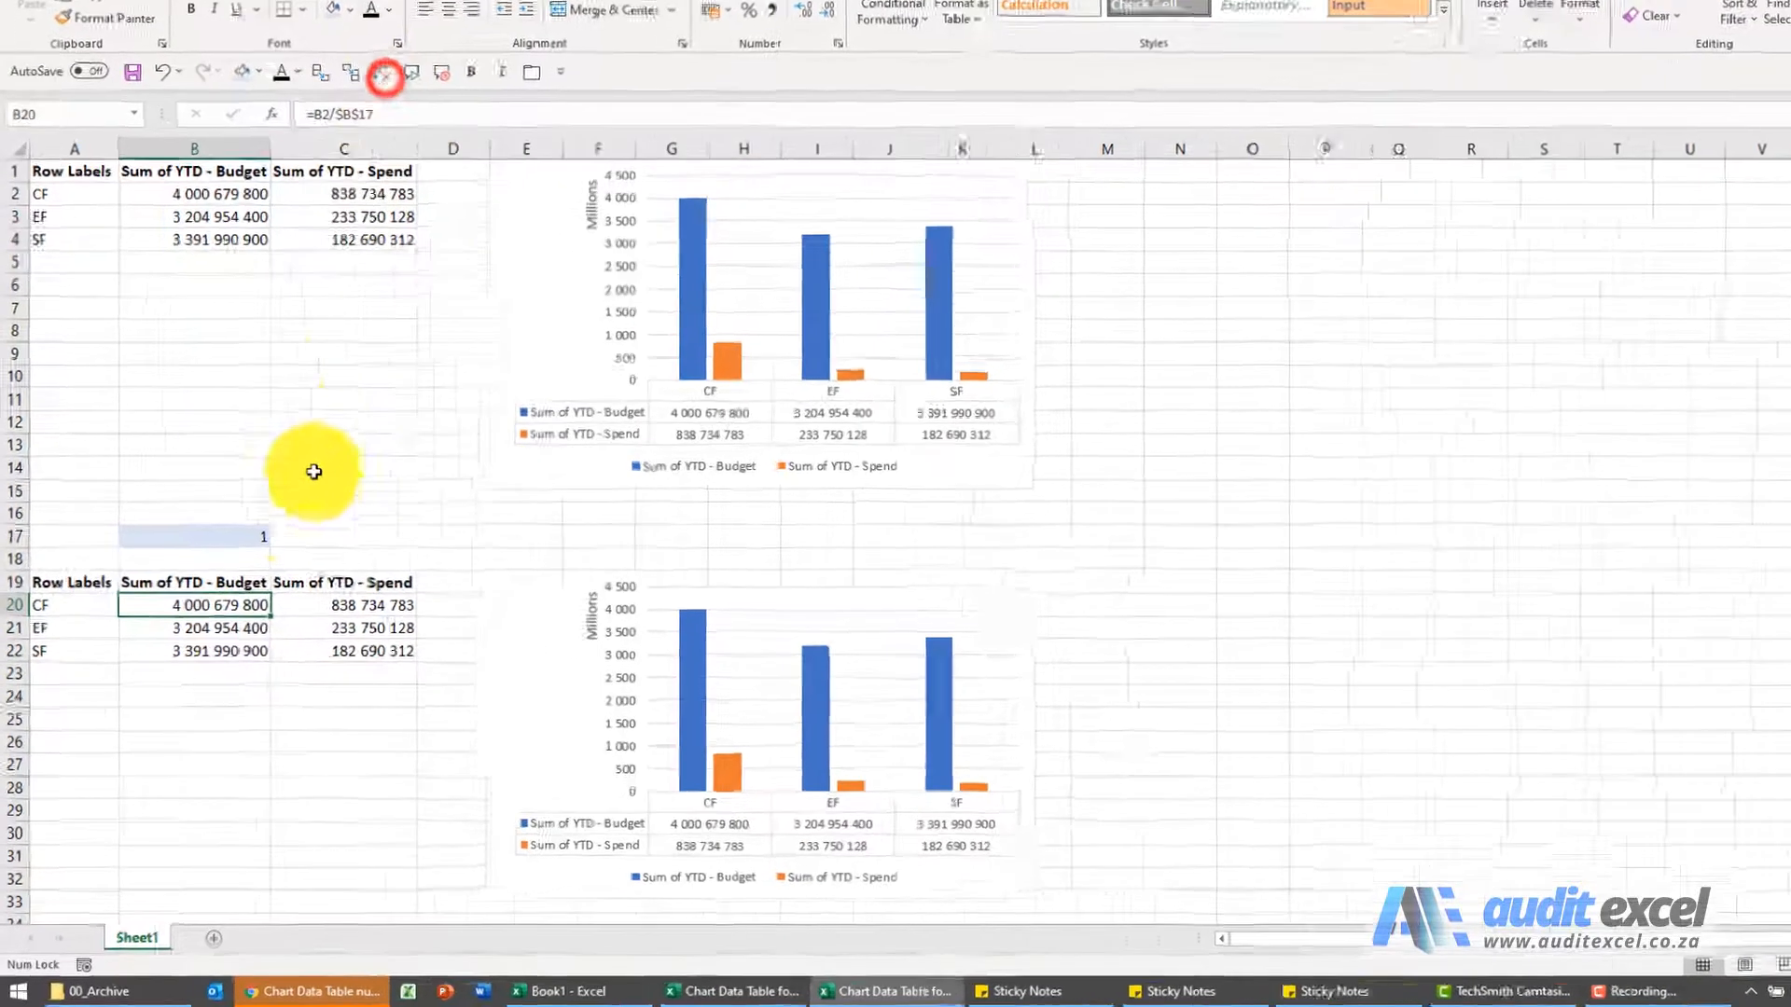
Step: Enter a new divisor value in B17 to rescale the lower table and its chart
type("0")
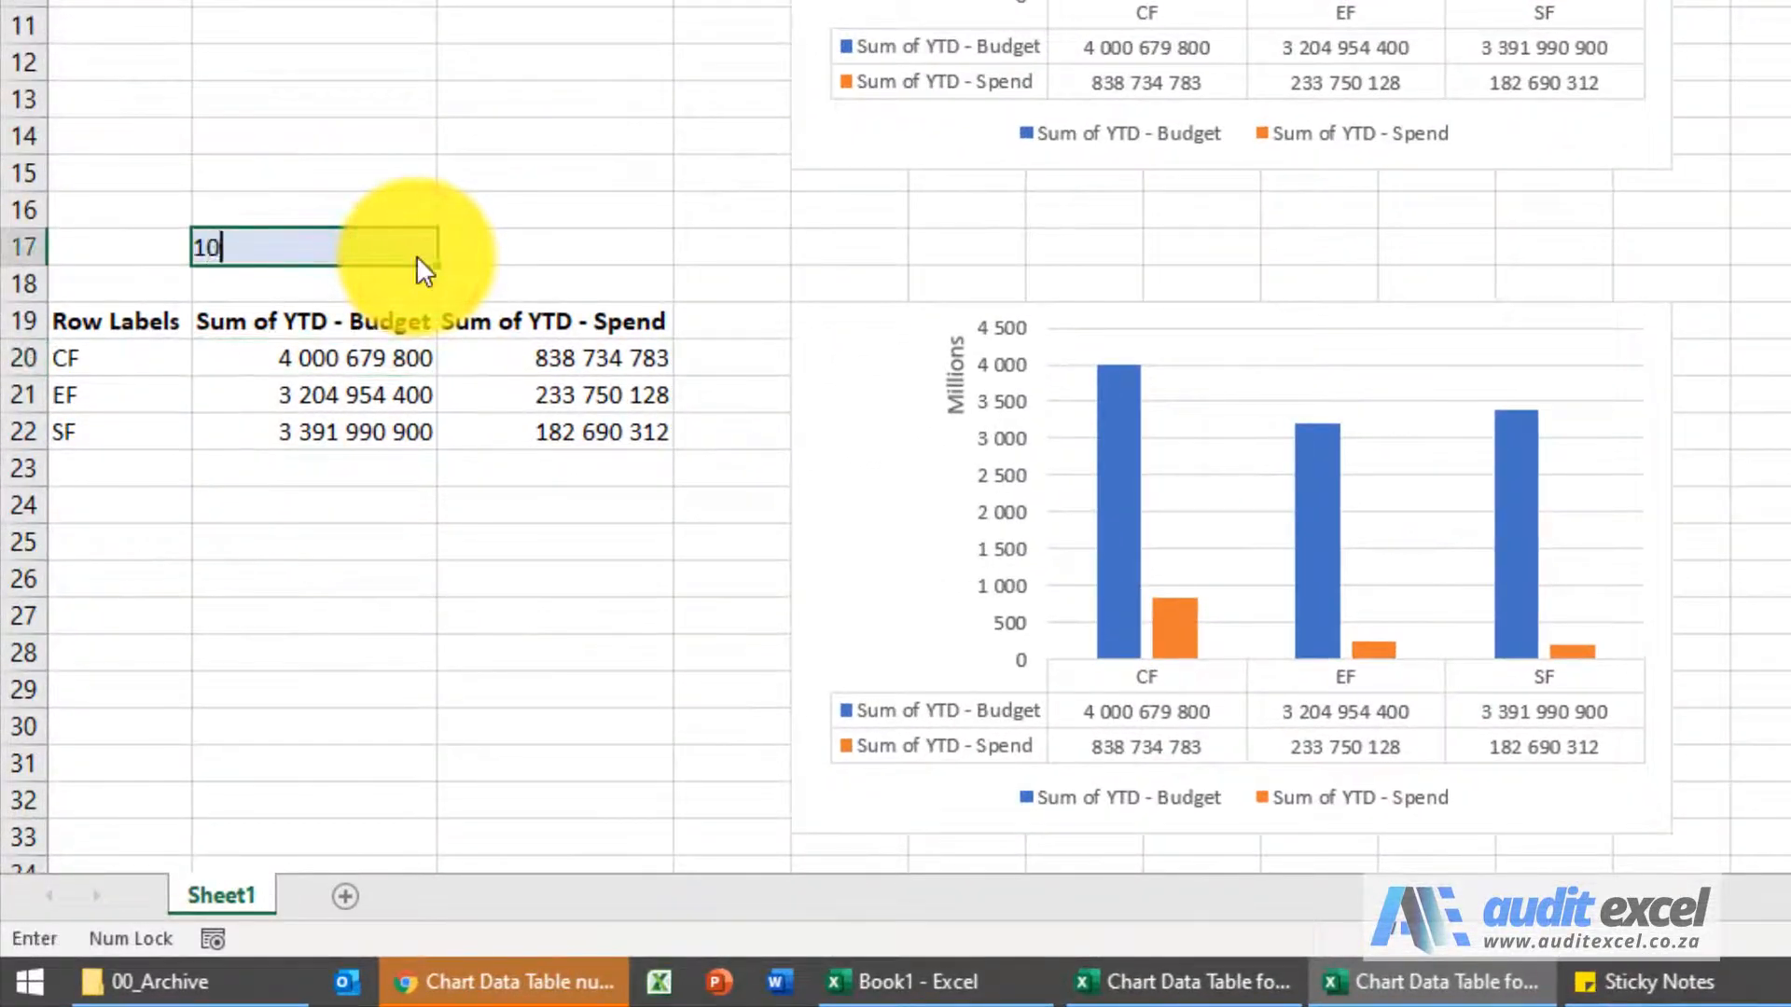
key("Return")
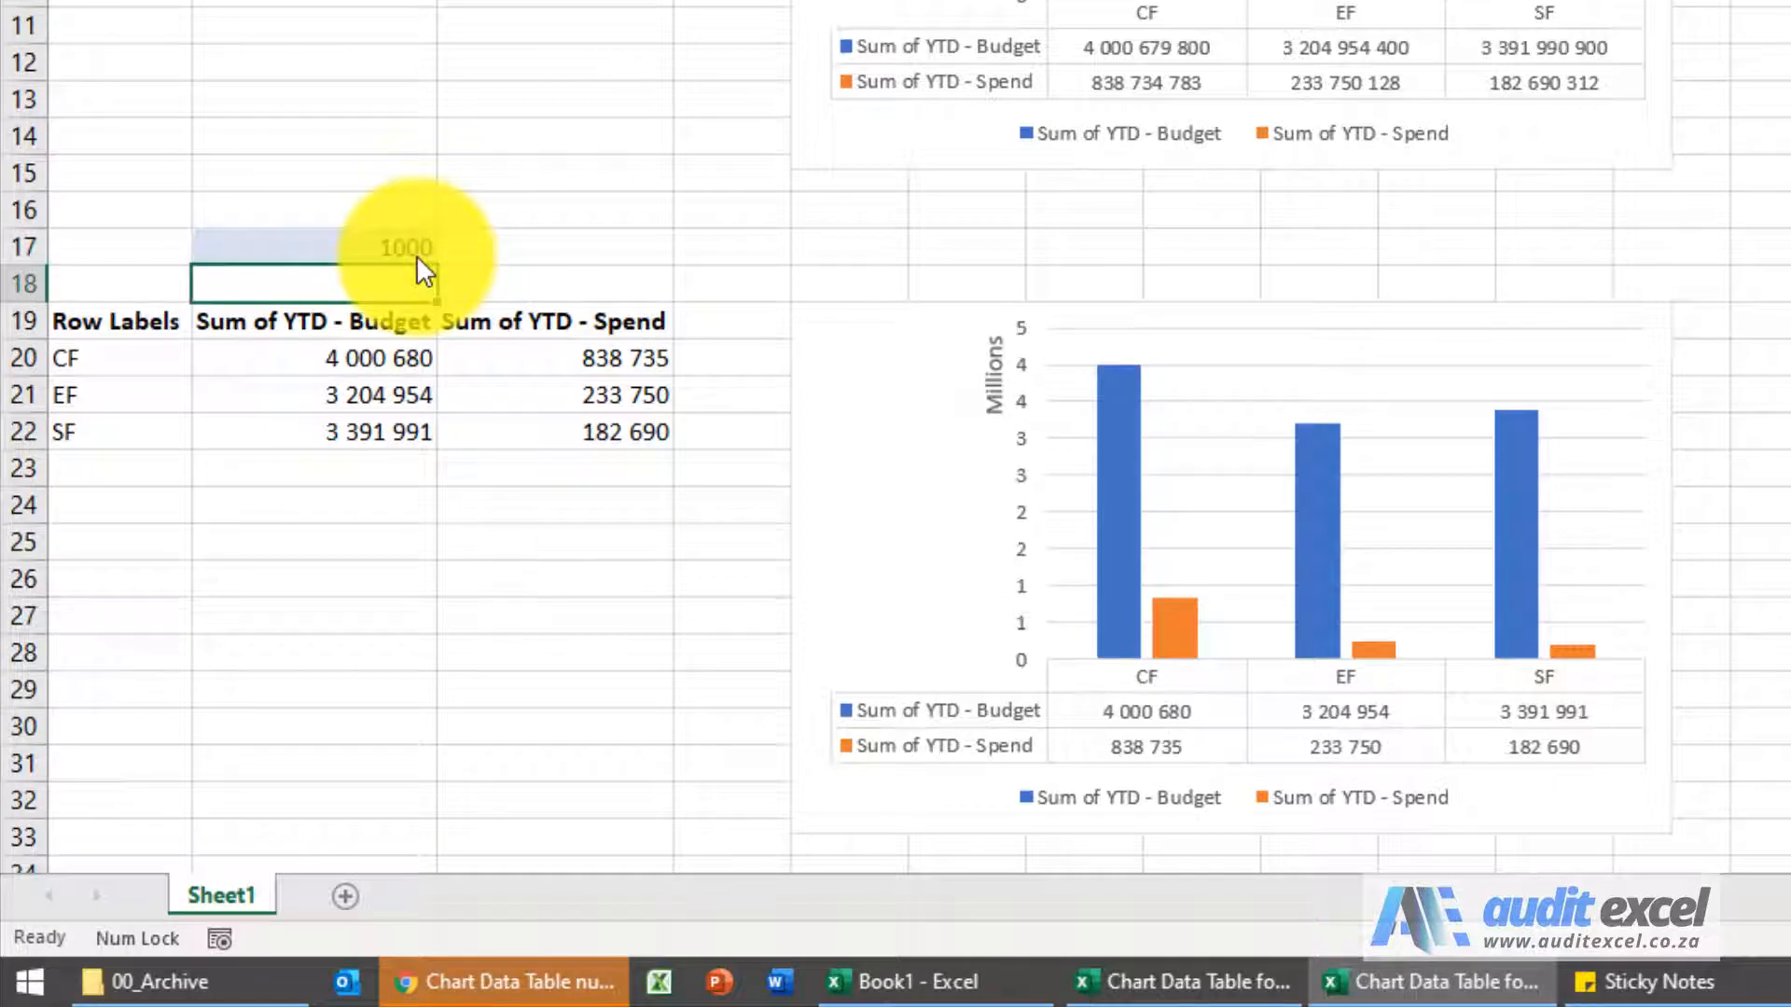
mouse_move(1145, 731)
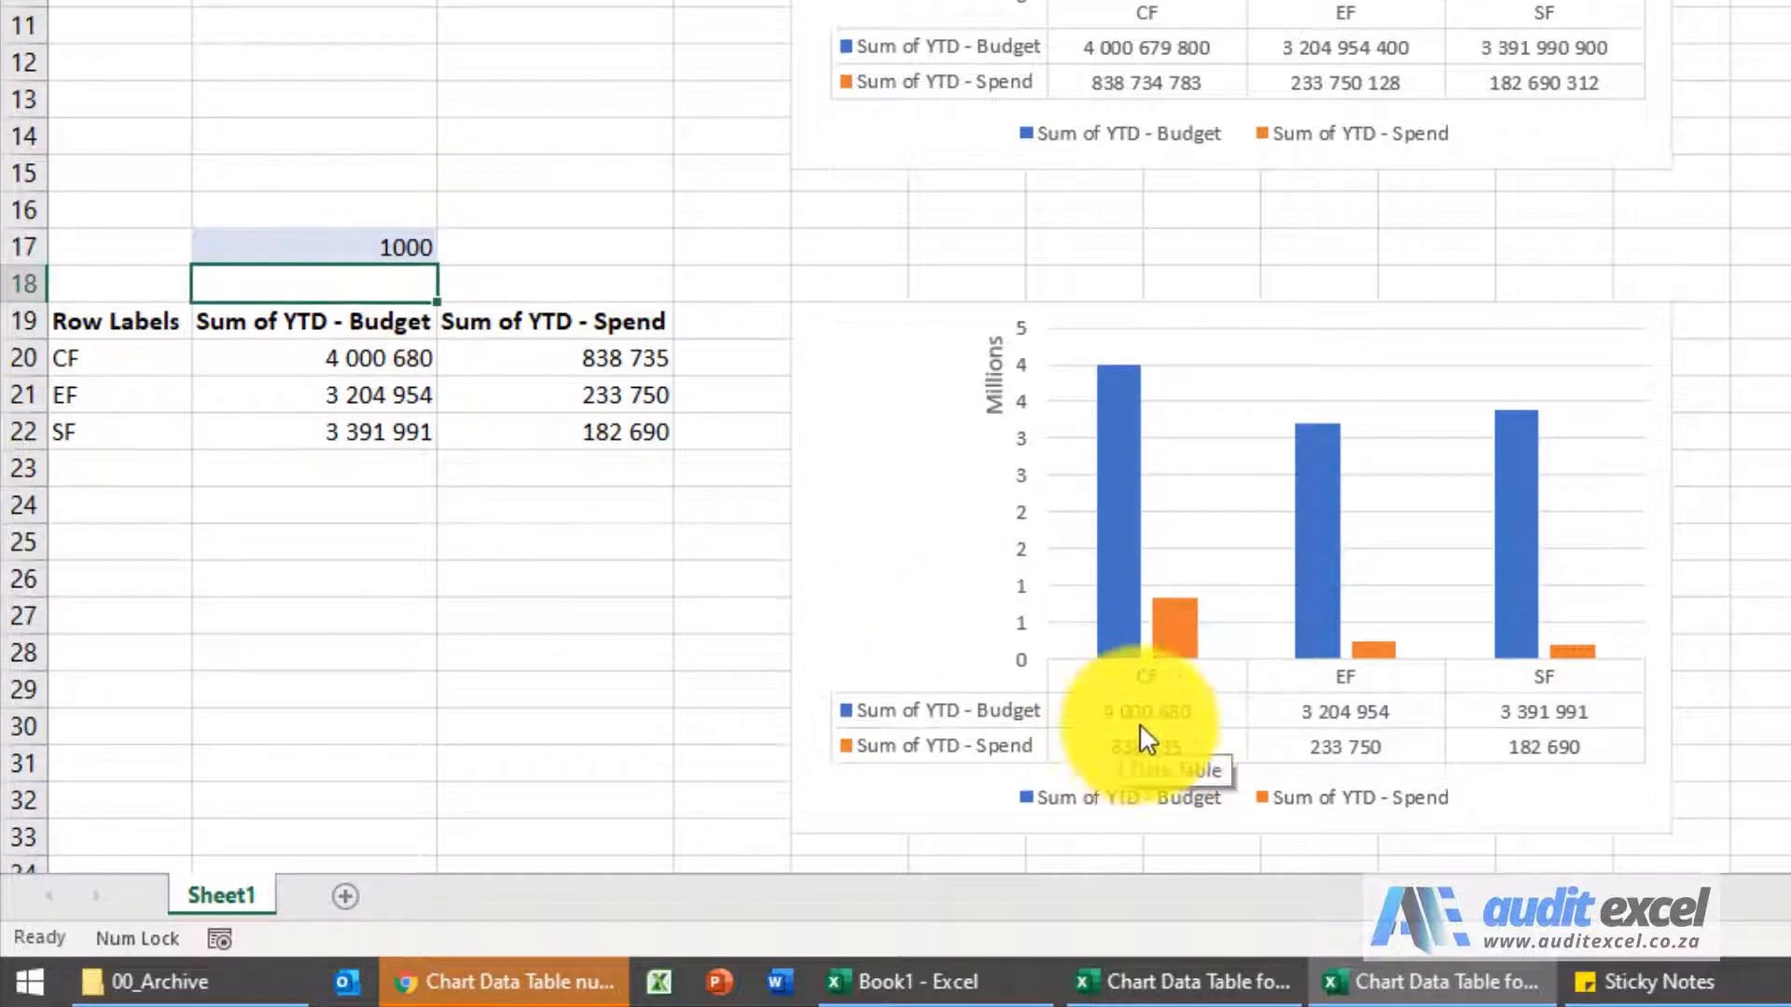
mouse_move(1150, 726)
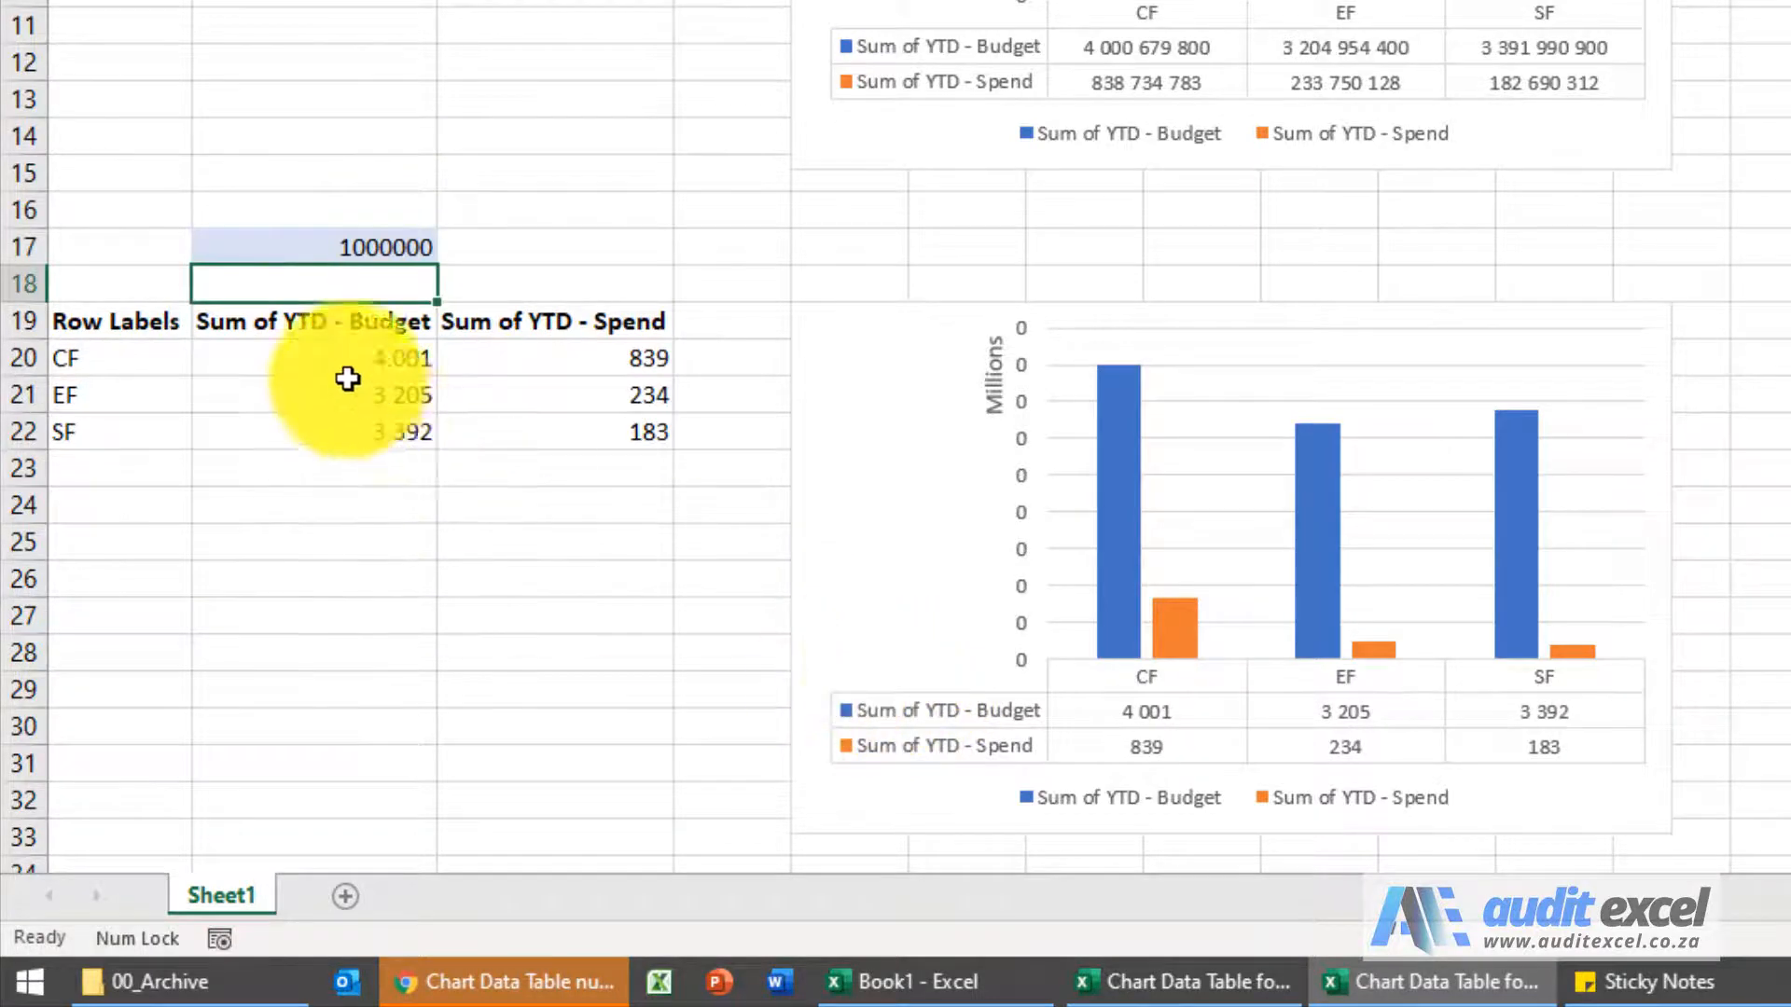
mouse_move(506, 458)
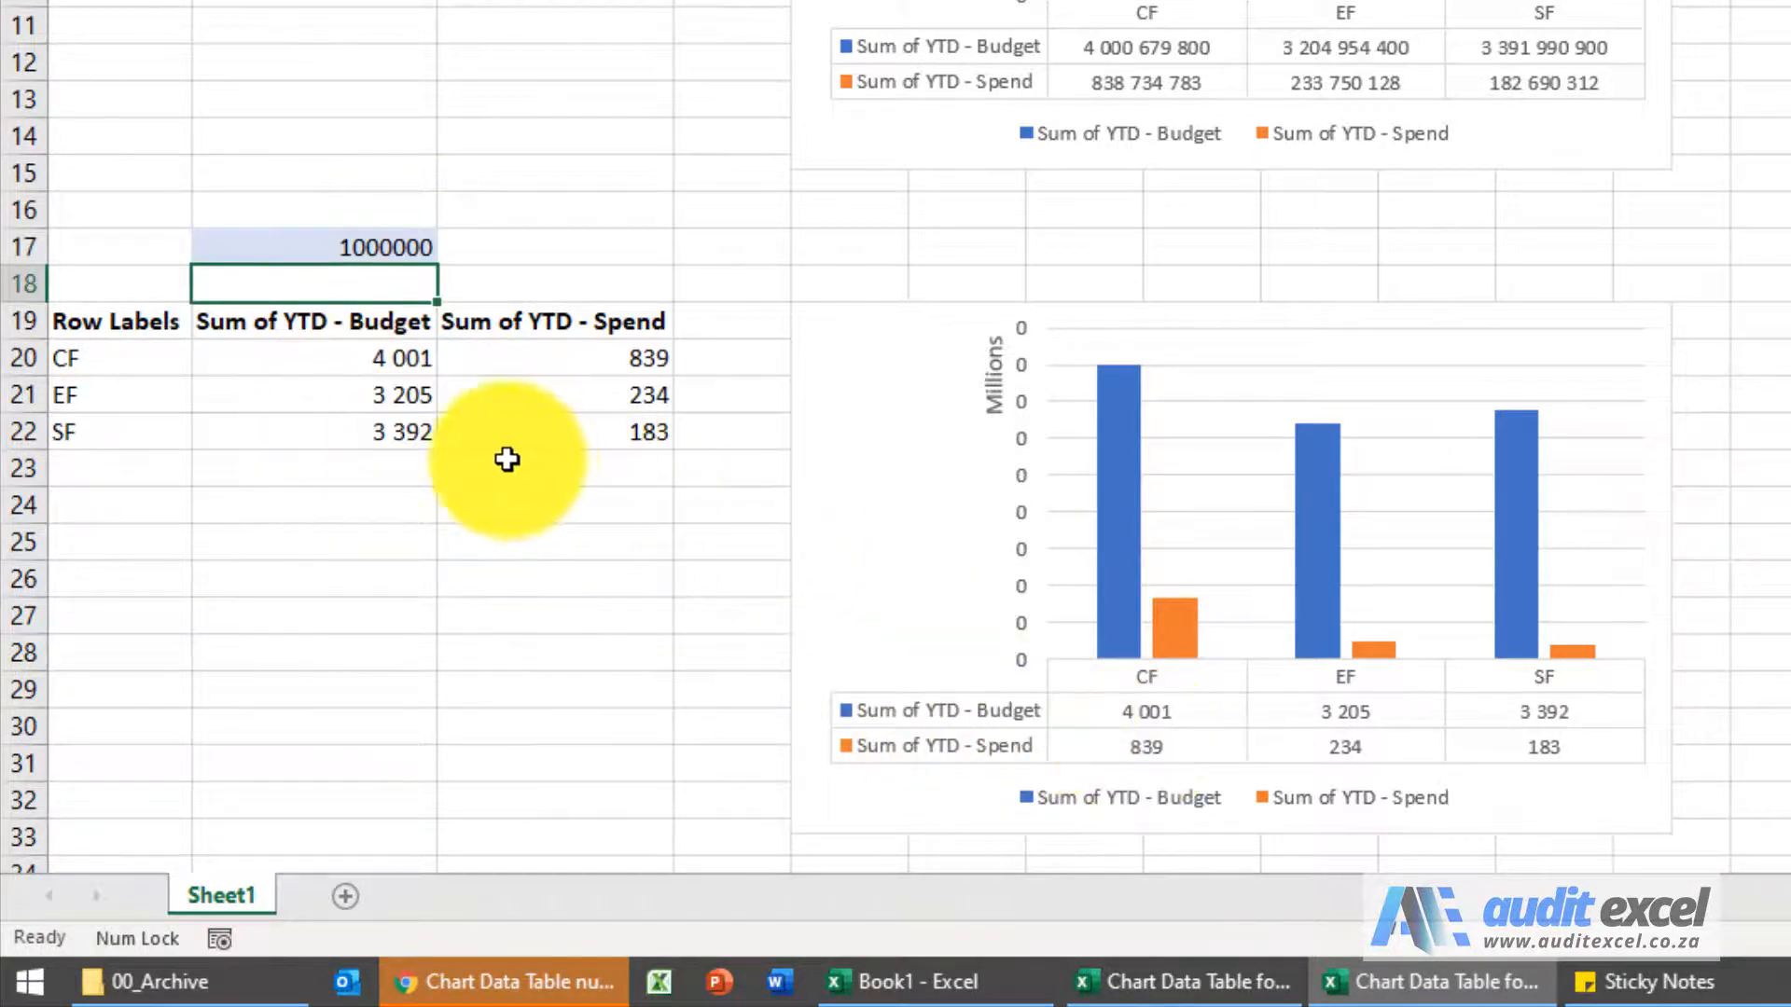